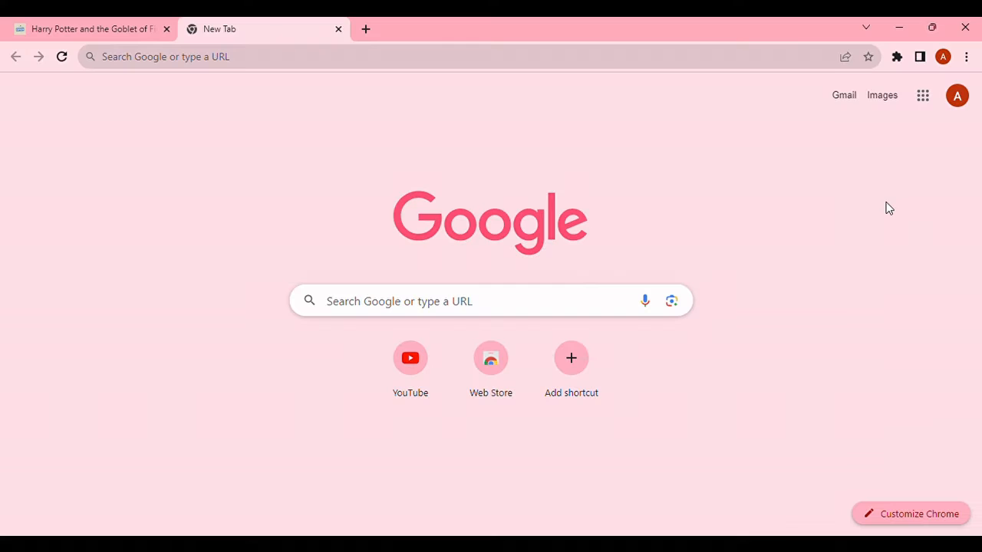
mouse_move(716, 401)
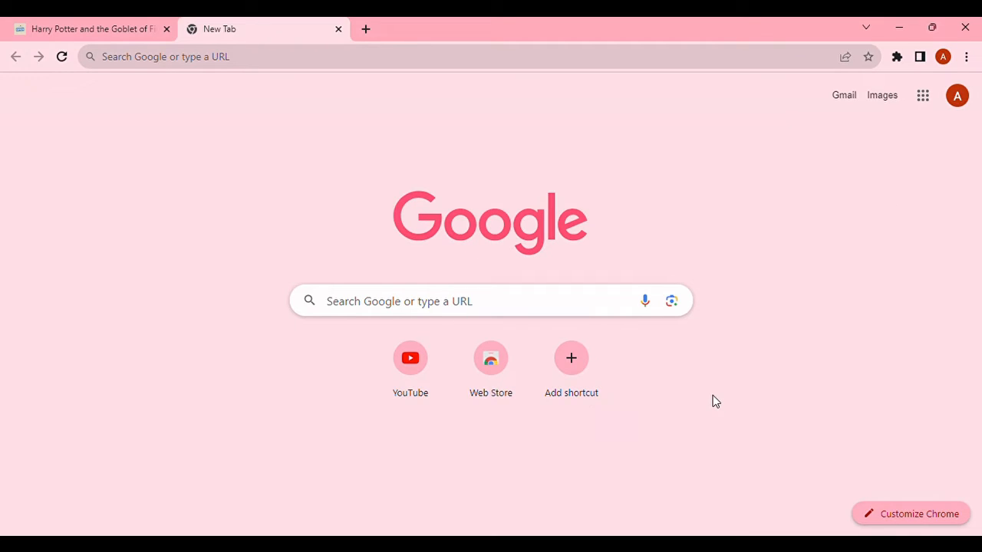
mouse_move(559, 345)
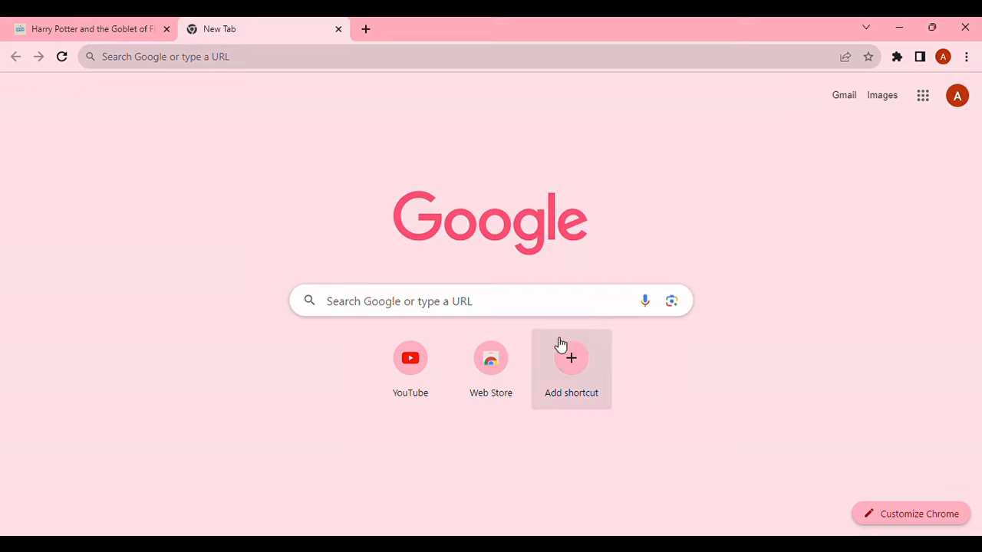
Enter openlibrary.org in the New Tab search box to load Open Library's homepage.
type("o")
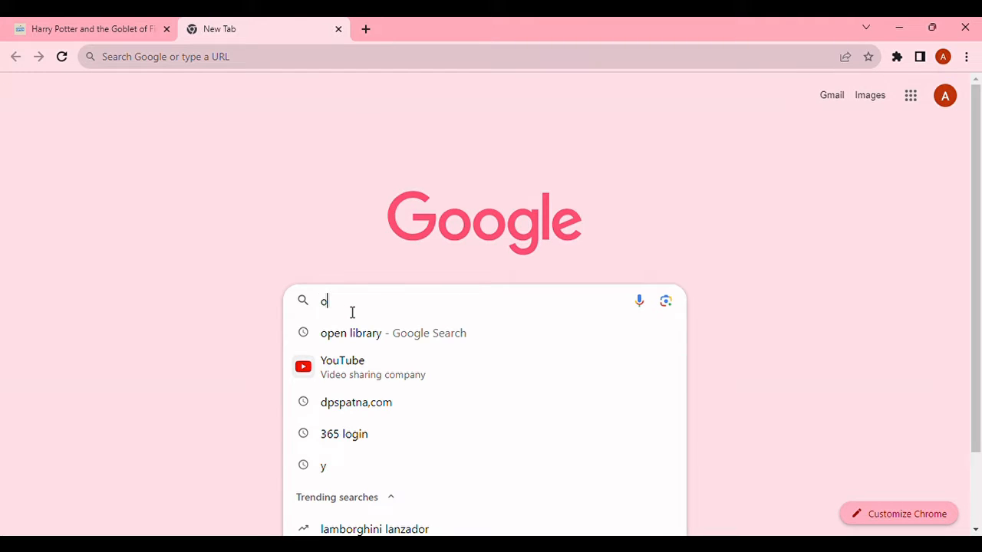
type("penl")
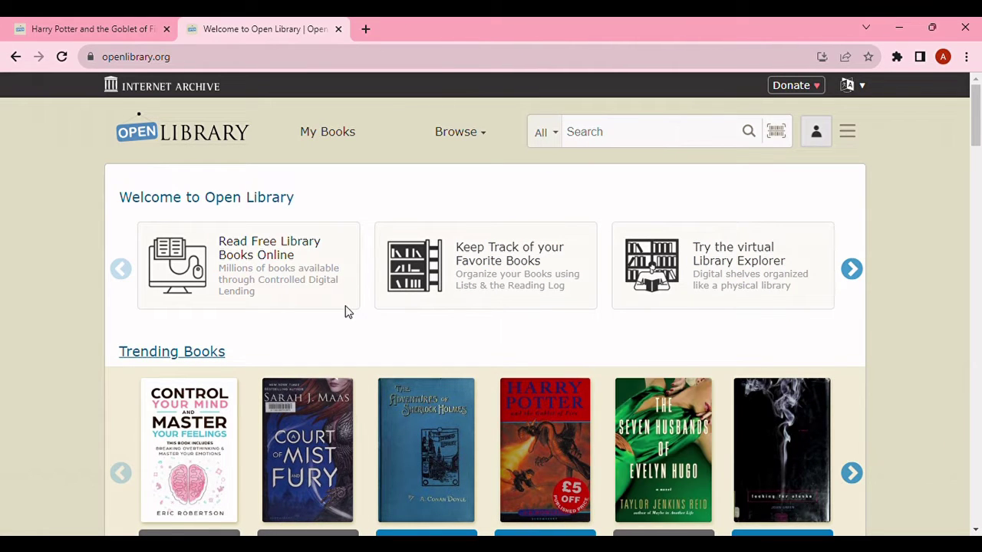
mouse_move(872, 216)
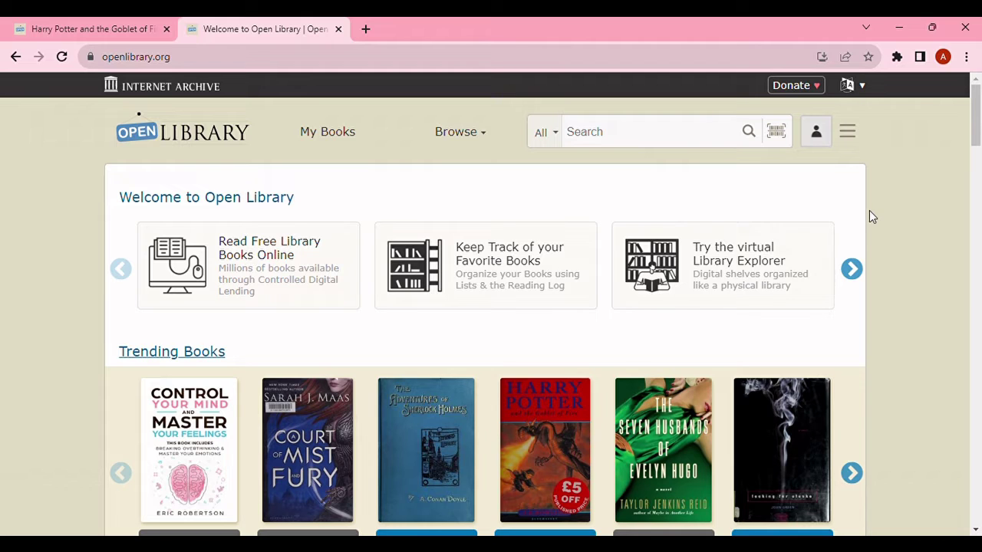
scroll("down", 3)
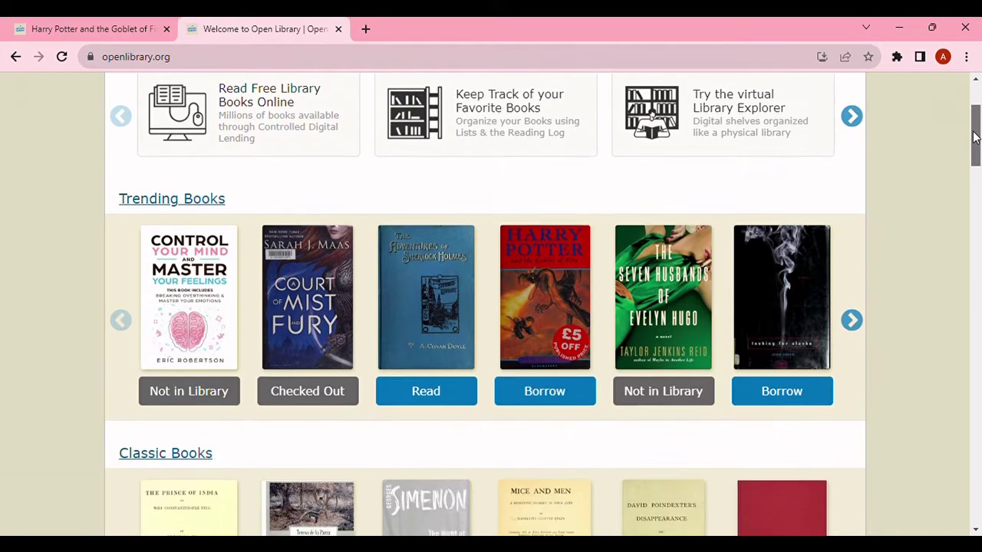
scroll("down", 3)
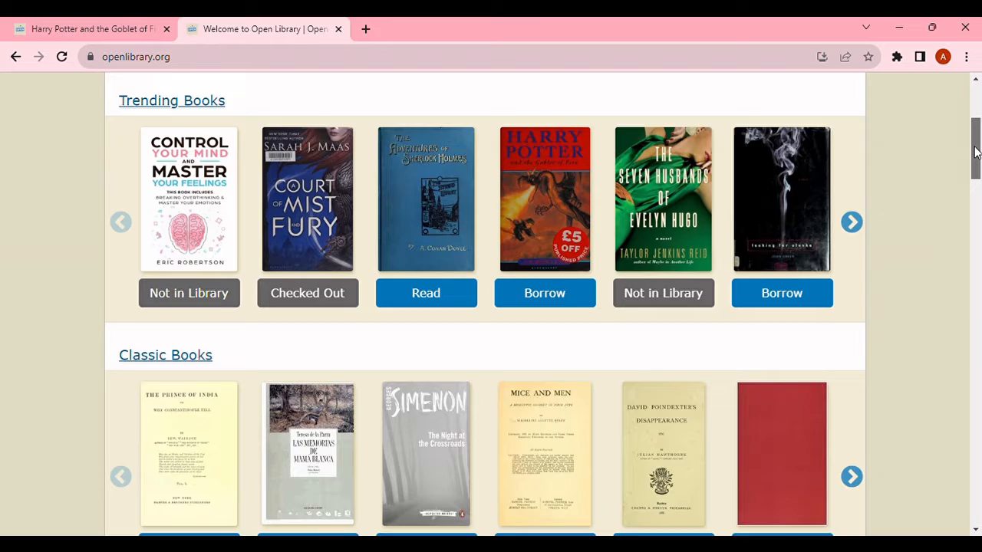
scroll("down", 3)
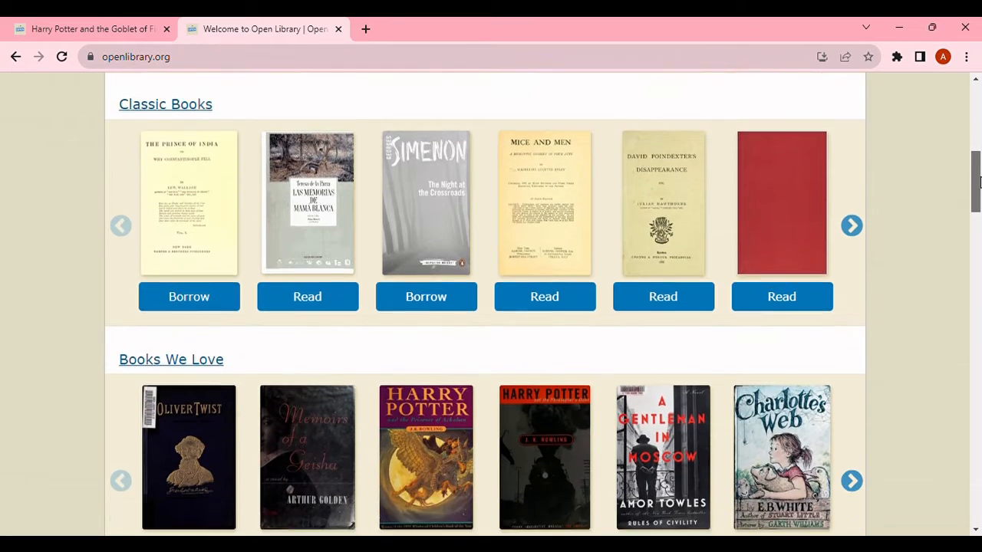
scroll("down", 3)
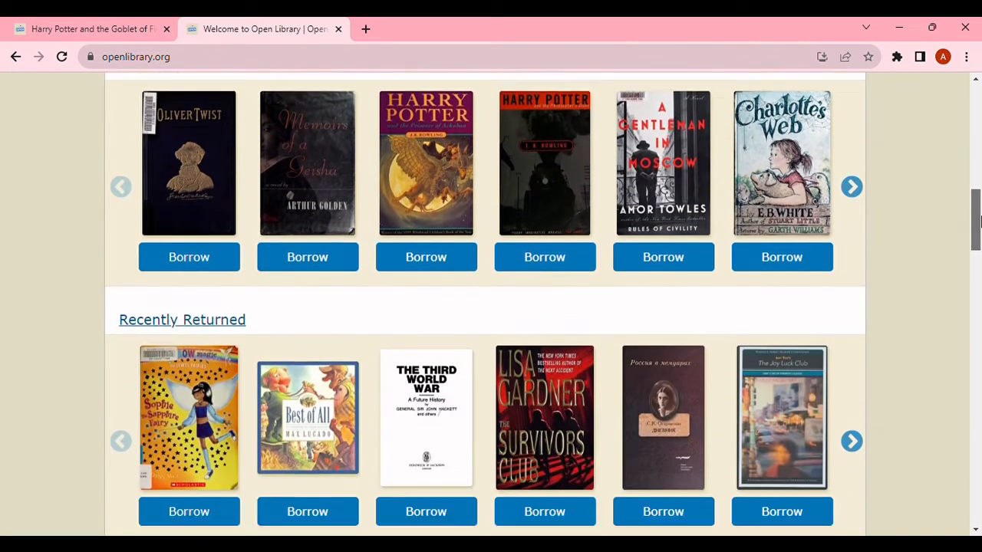
scroll("down", 3)
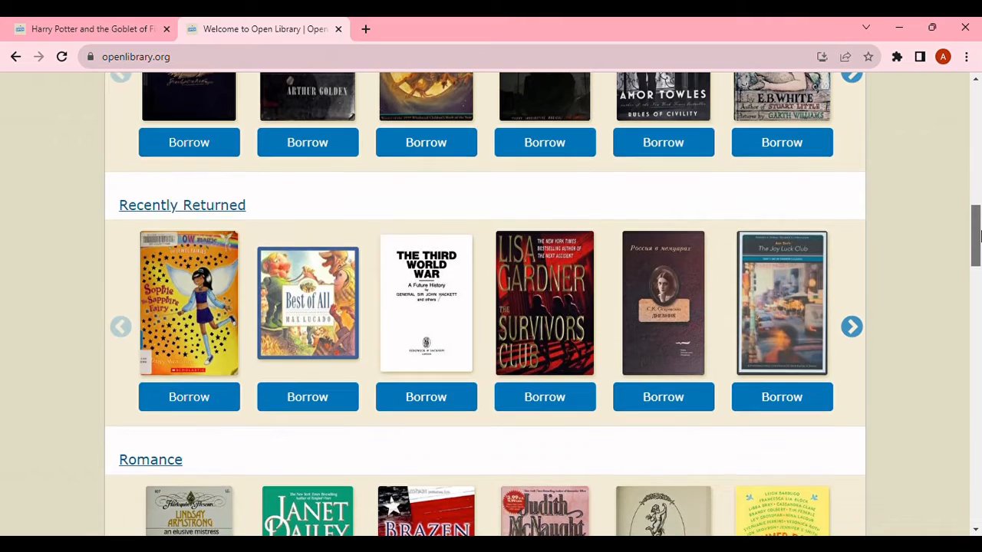
scroll("down", 3)
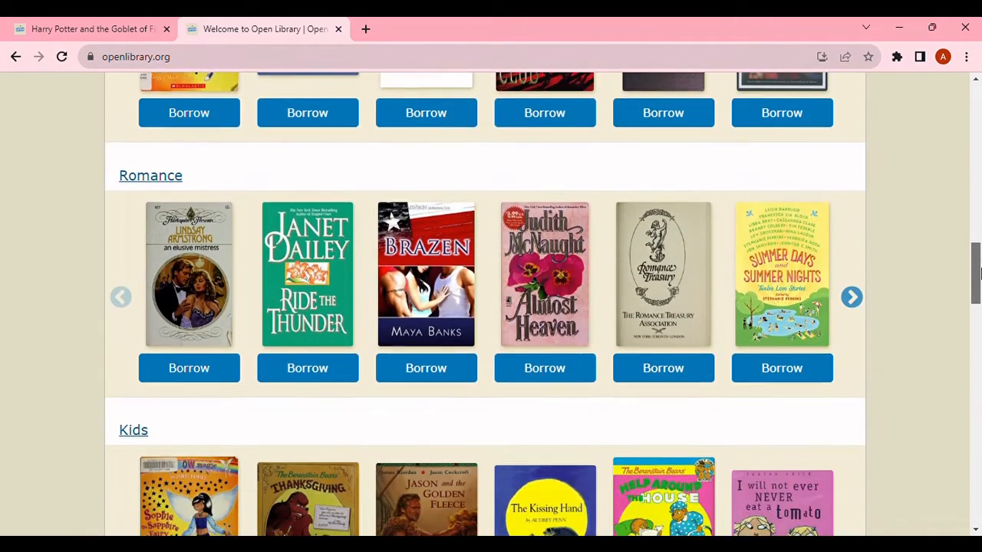
scroll("down", 3)
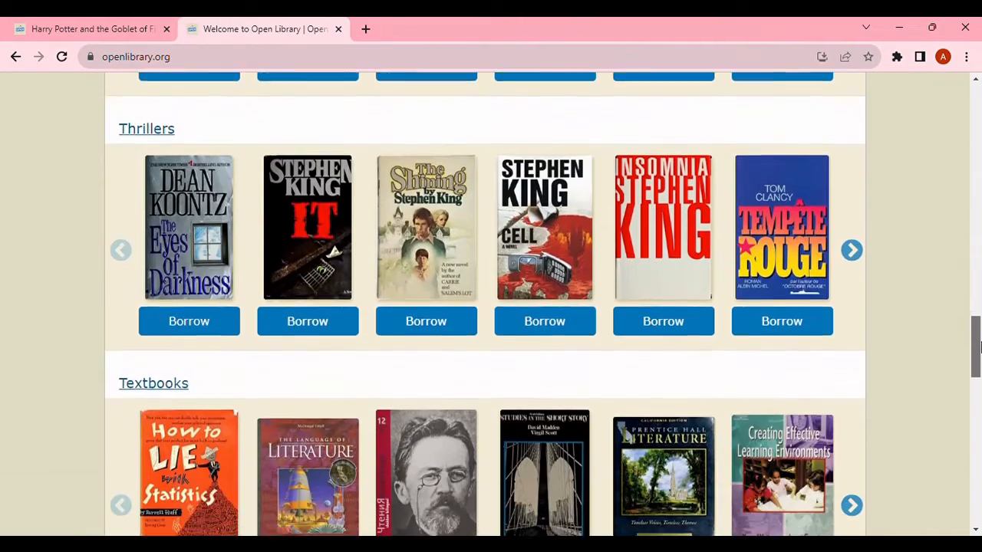
scroll("down", 3)
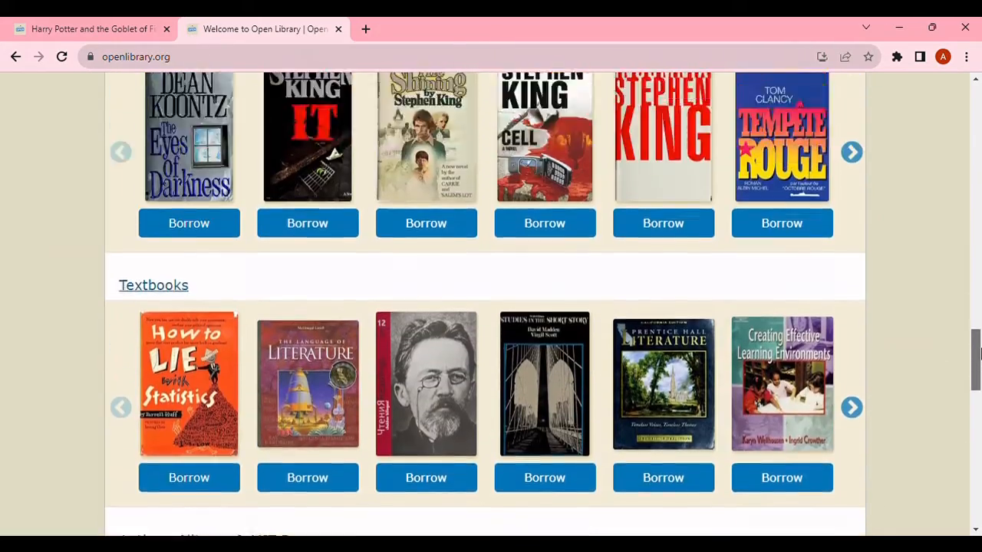
scroll("up", 3)
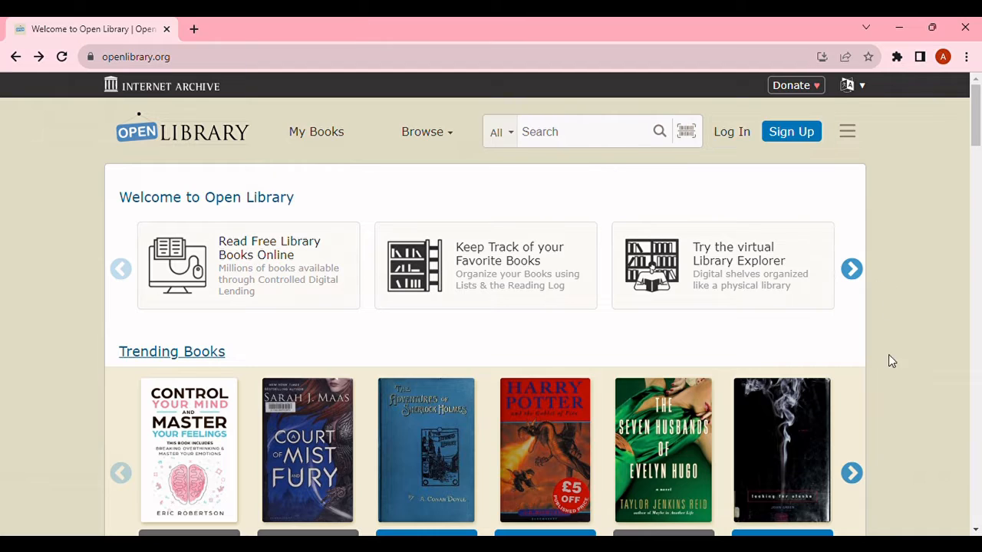
mouse_move(472, 88)
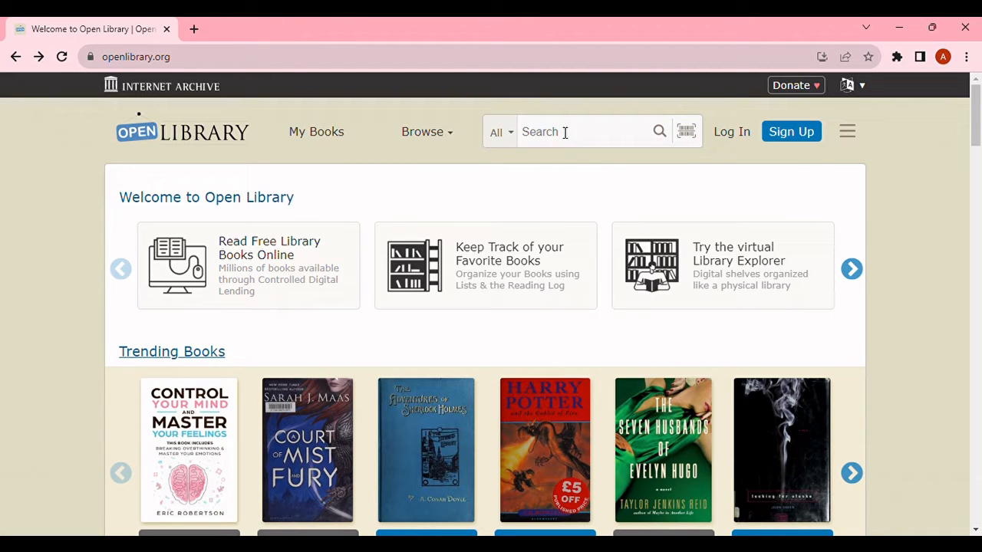
Search Open Library for 'harry potter and the prisoner of azkaban'.
type("harry potter and the")
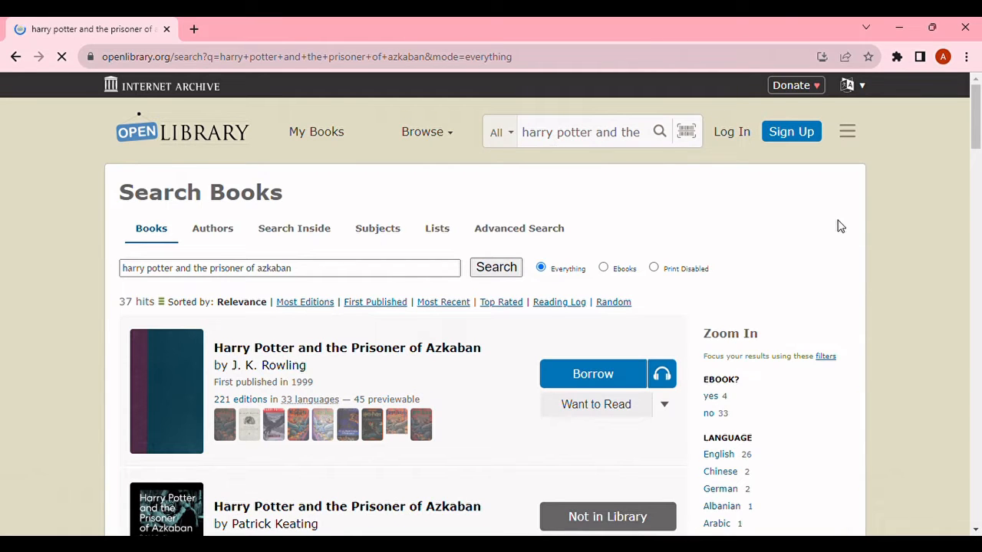
Open J. K. Rowling's 1999 Harry Potter and the Prisoner of Azkaban page from the results.
scroll("down", 3)
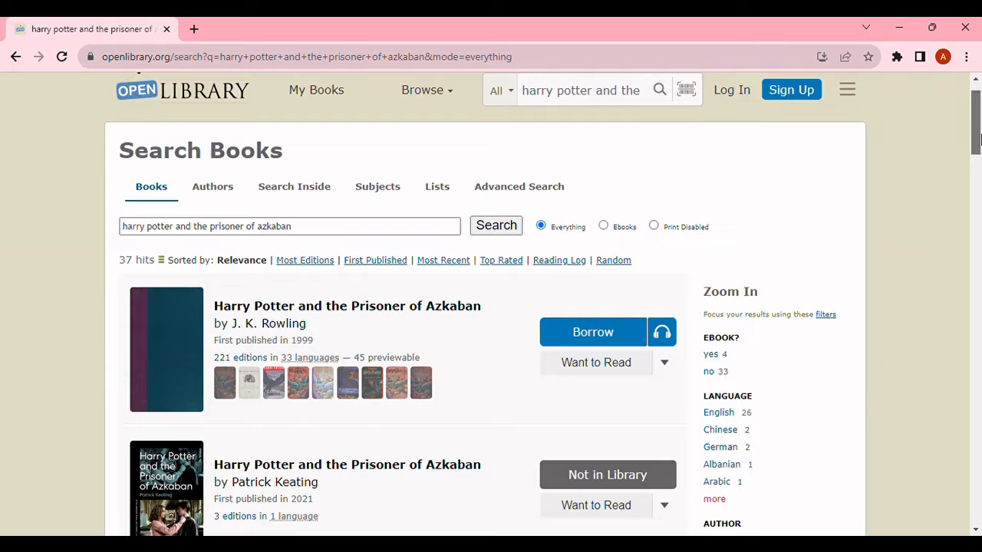
scroll("down", 3)
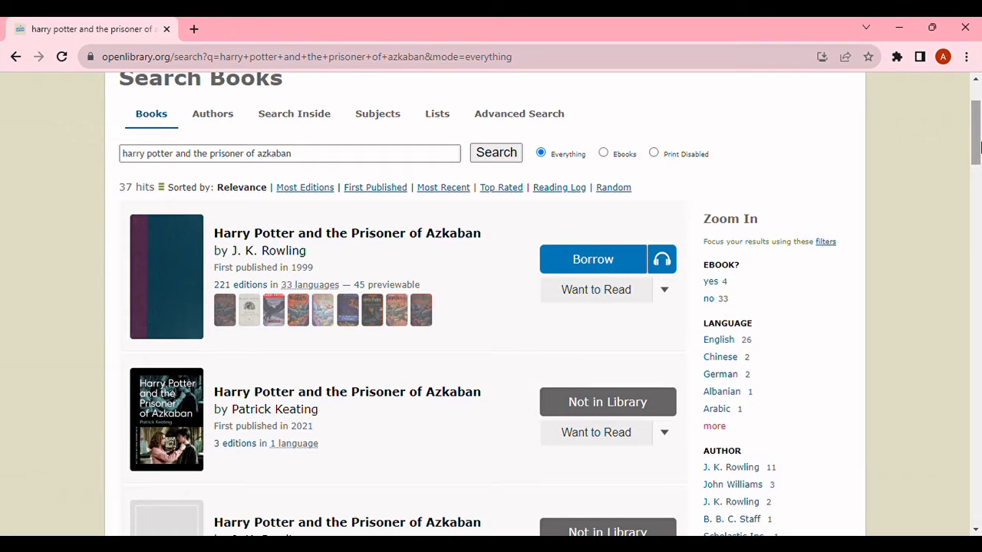
scroll("down", 3)
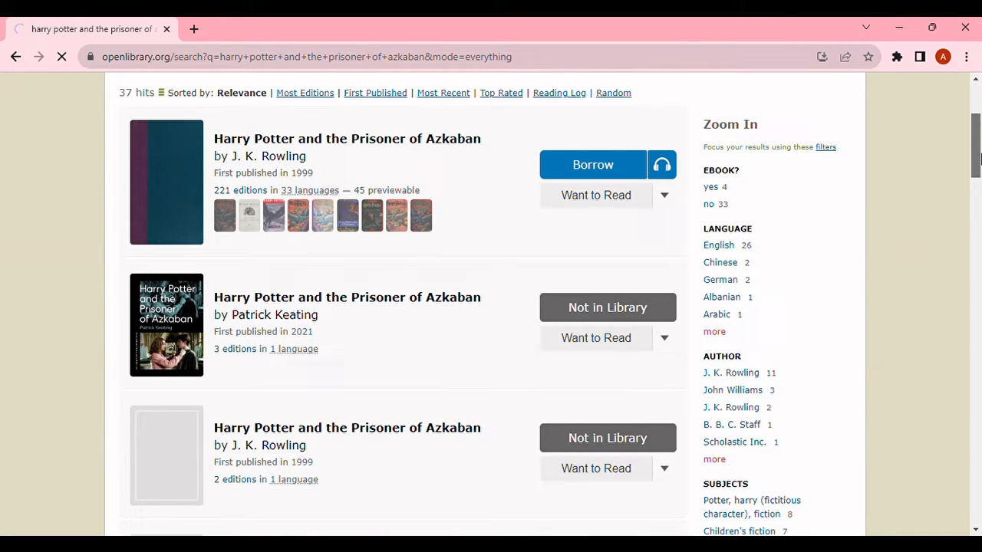
scroll("down", 3)
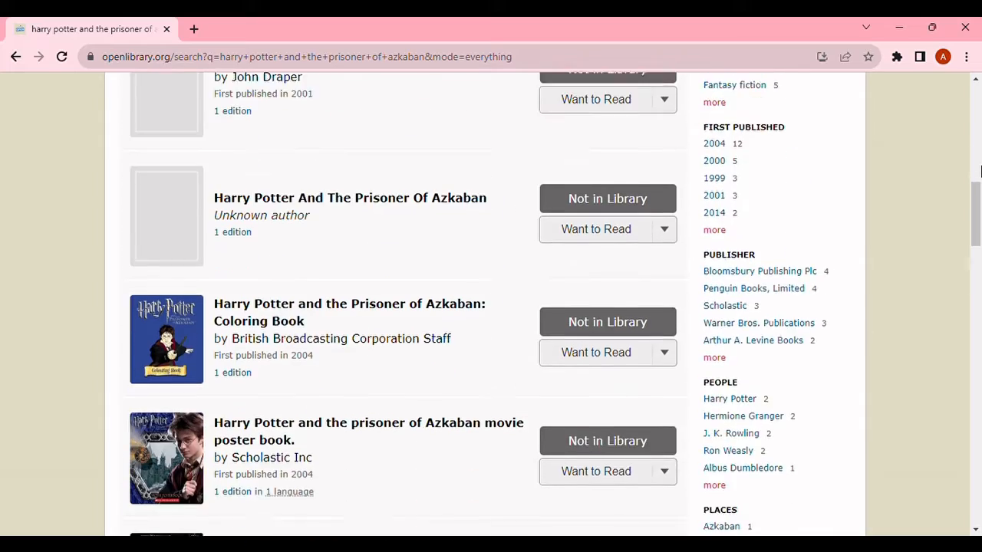
scroll("down", 3)
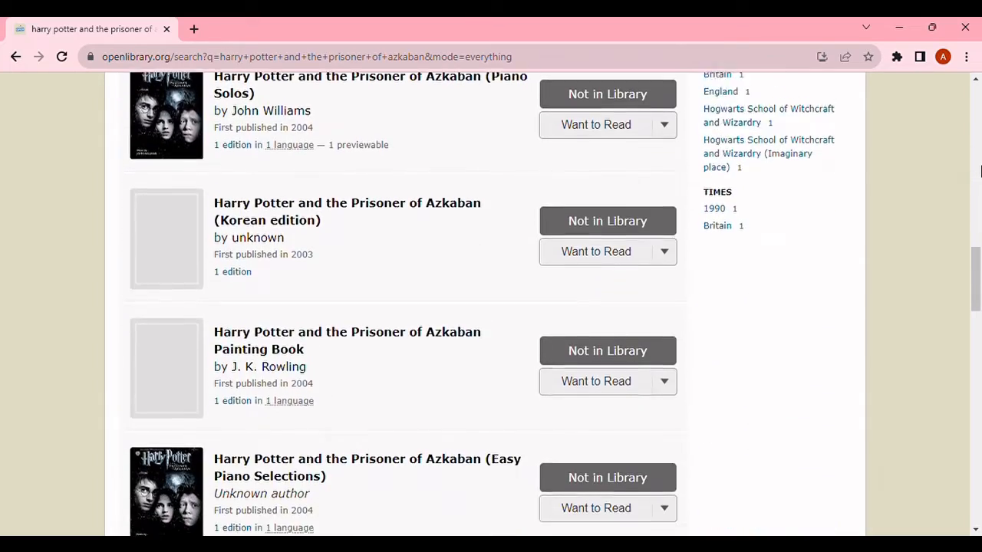
scroll("down", 3)
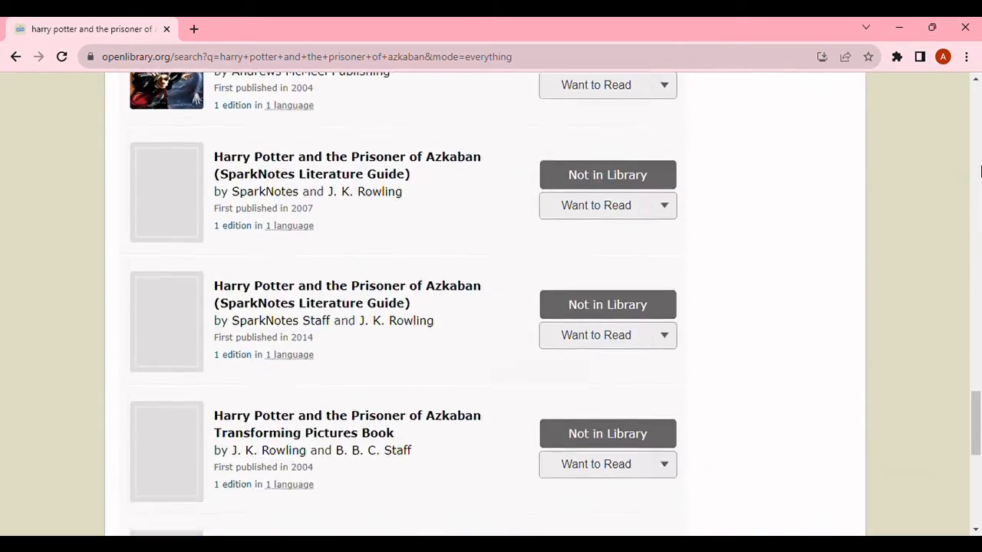
scroll("down", 3)
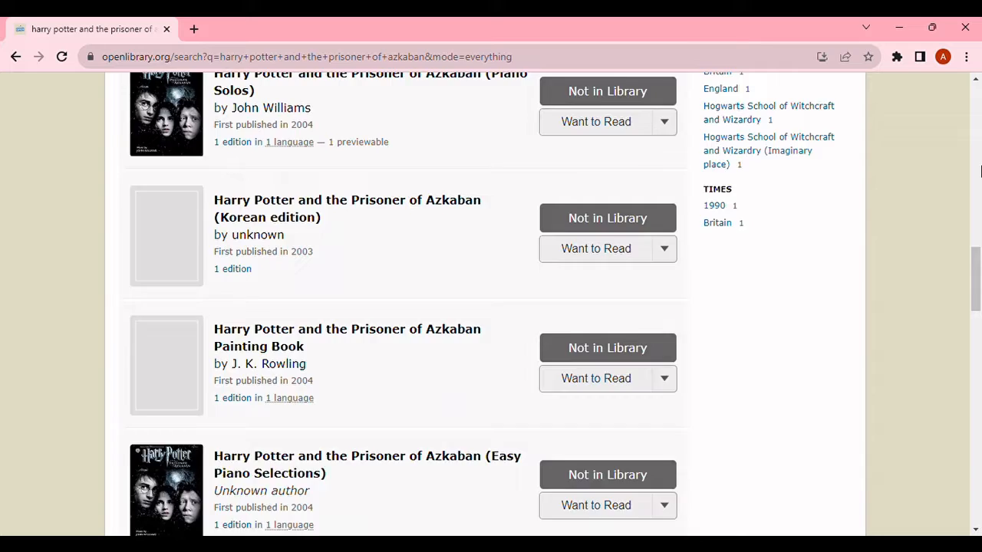
scroll("up", 3)
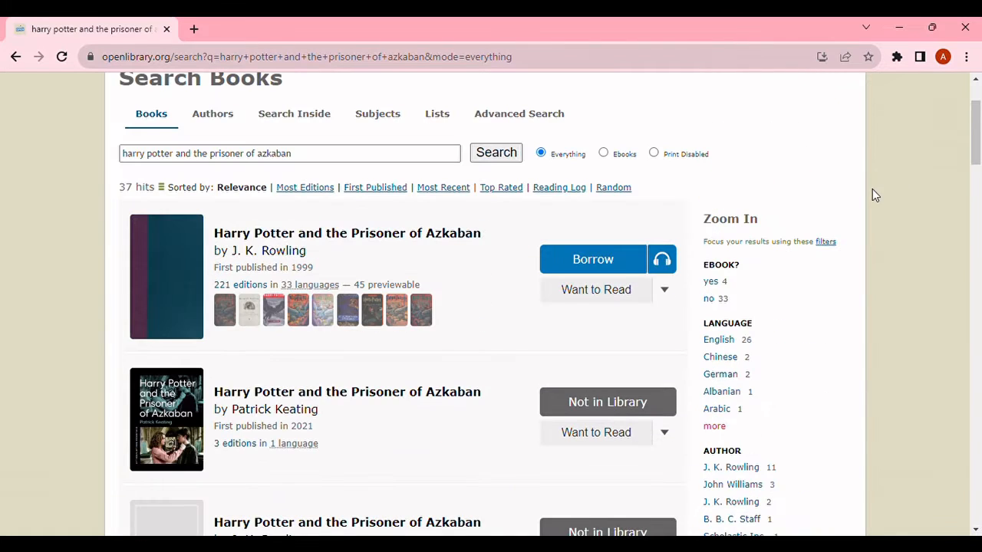
mouse_move(577, 268)
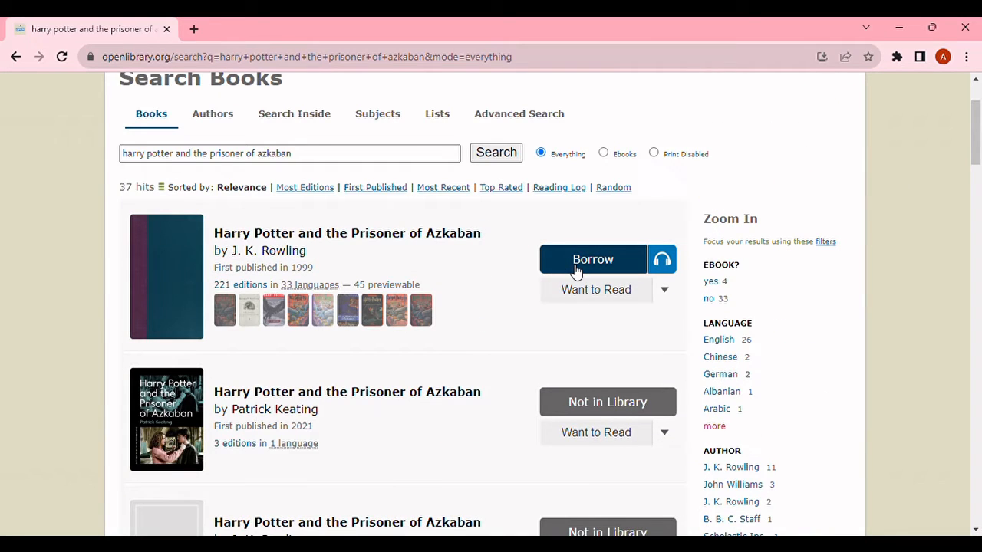
mouse_move(433, 244)
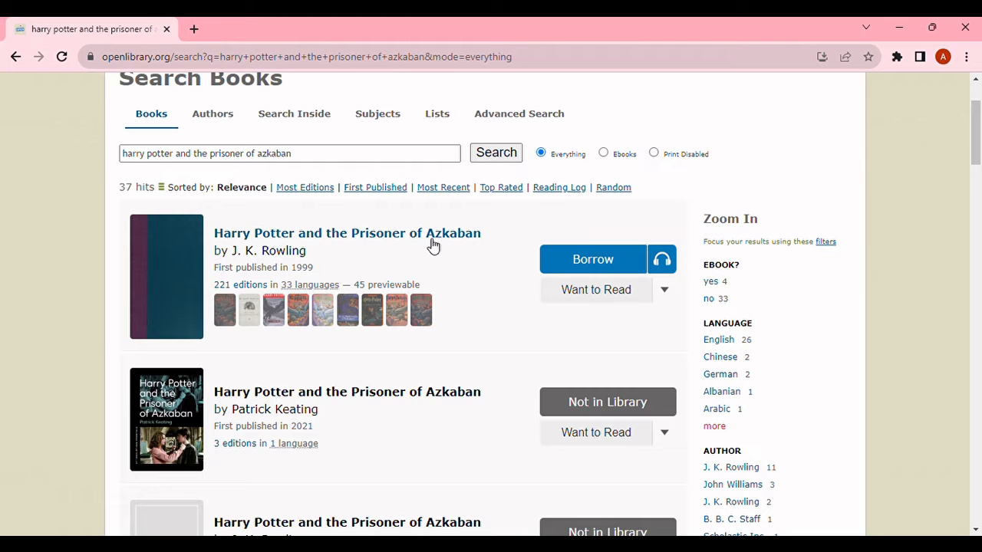
left_click(346, 232)
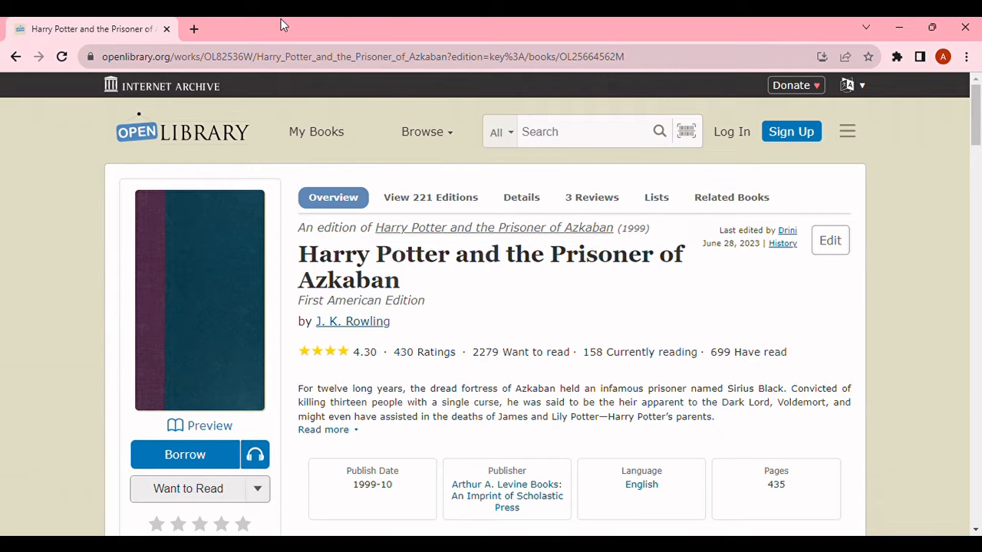
mouse_move(476, 339)
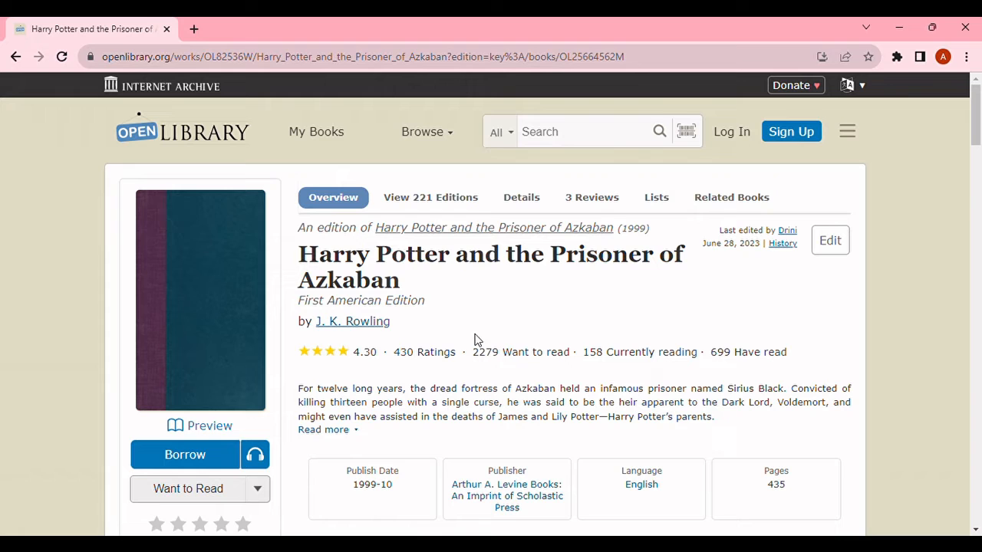
scroll("down", 3)
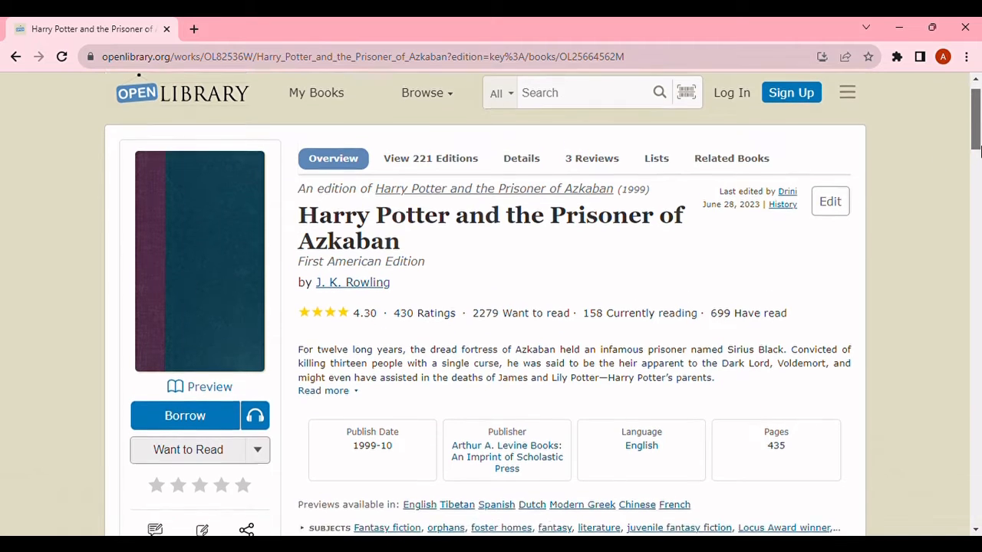
scroll("down", 3)
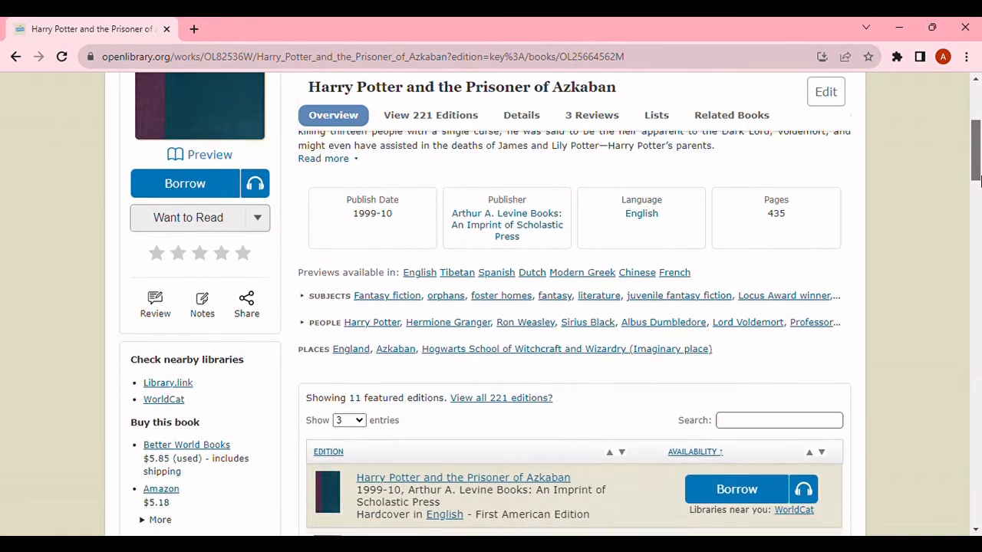
scroll("down", 3)
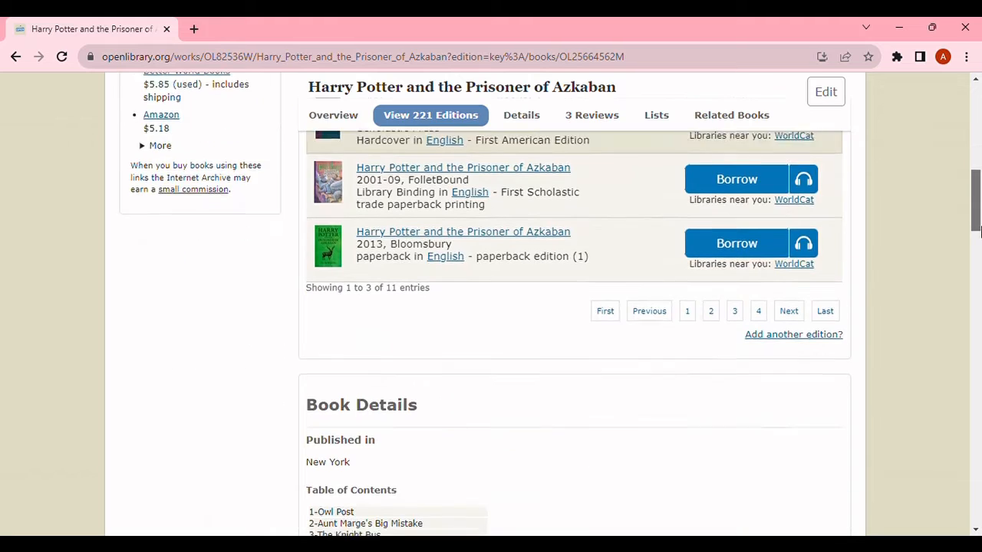
scroll("down", 3)
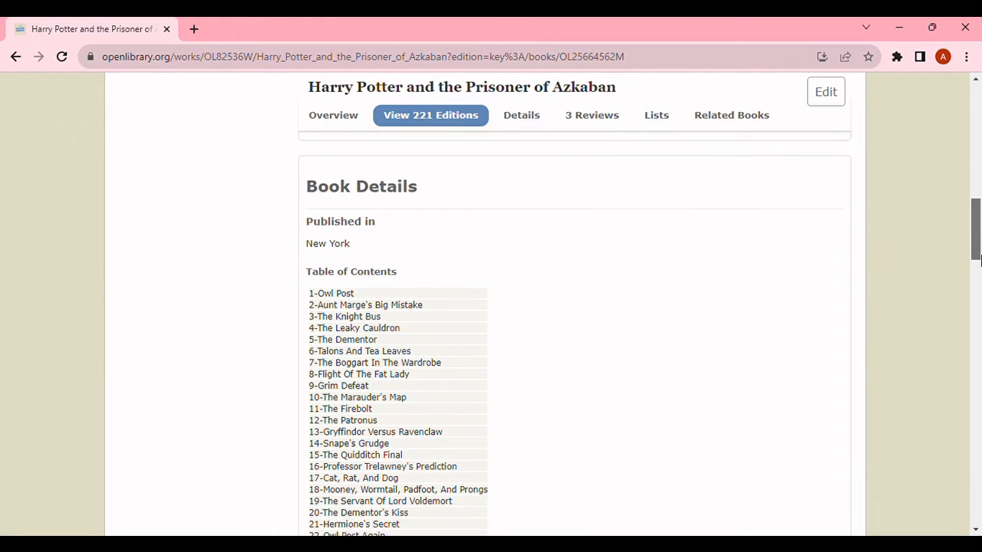
left_click(521, 115)
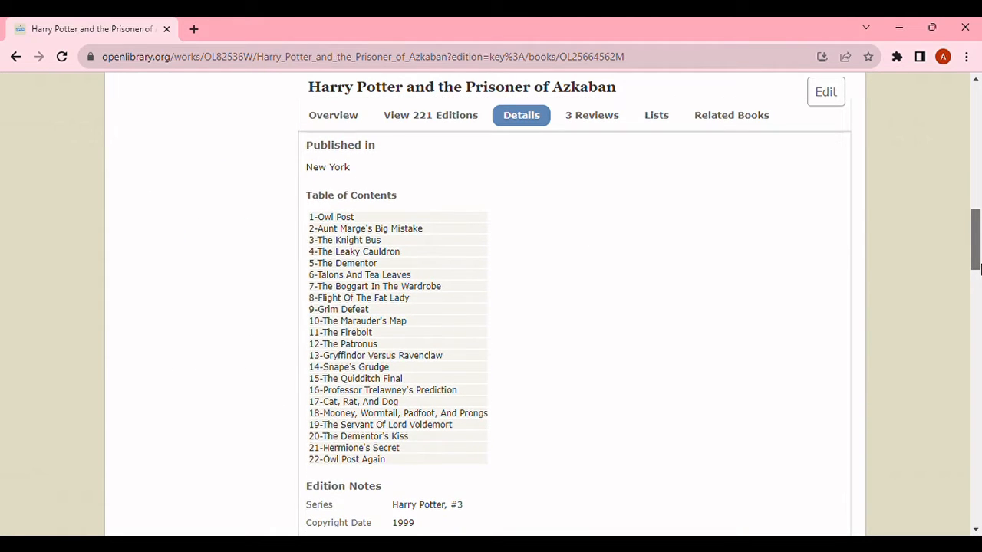
scroll("down", 3)
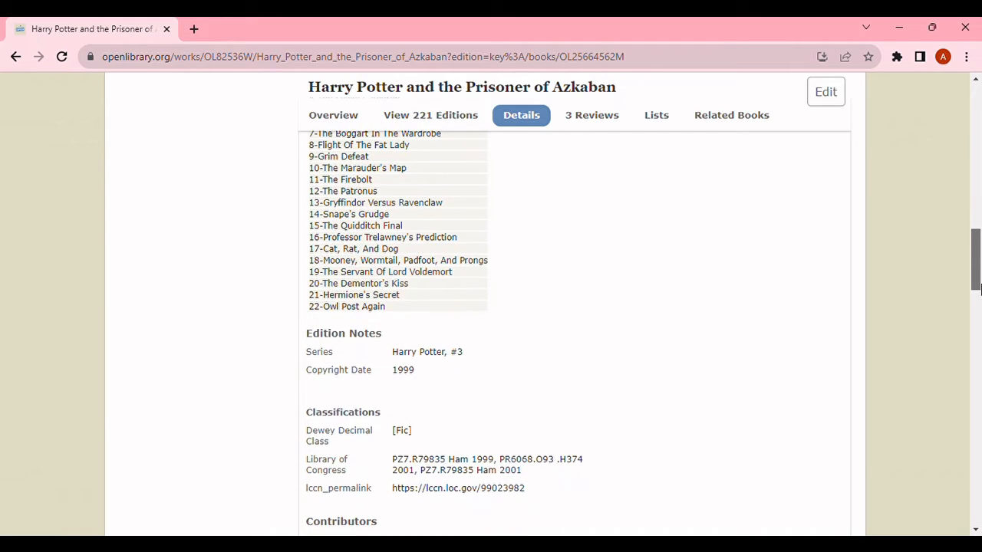
scroll("down", 3)
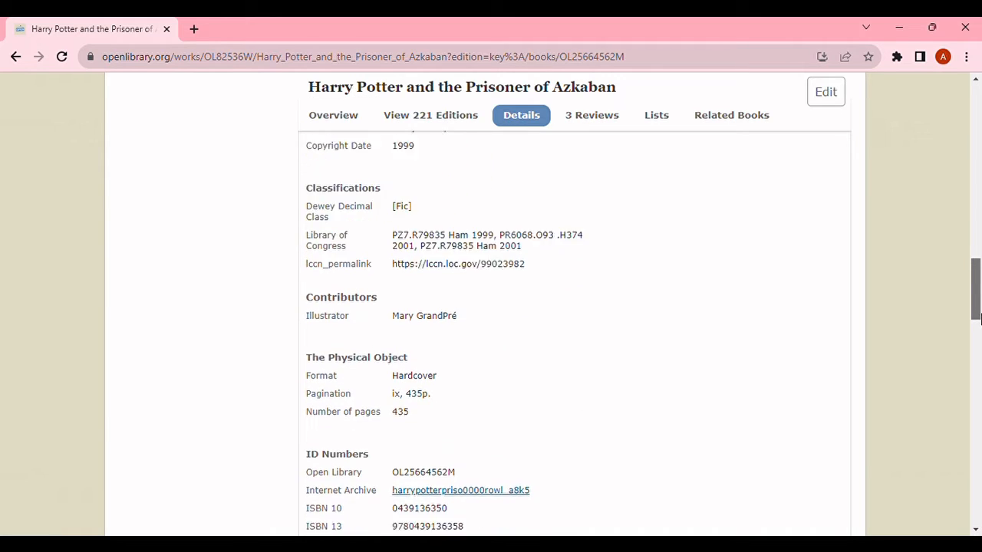
scroll("down", 3)
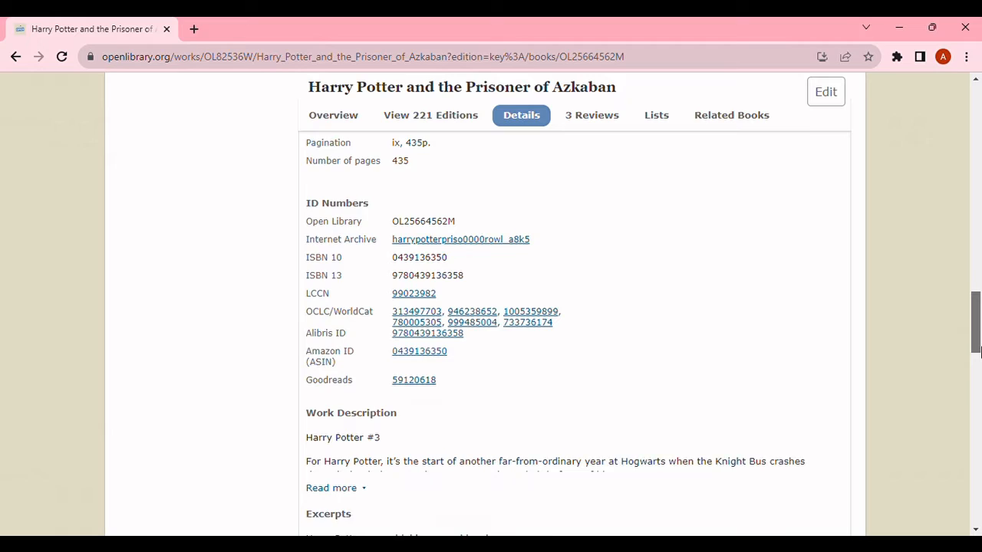
scroll("down", 3)
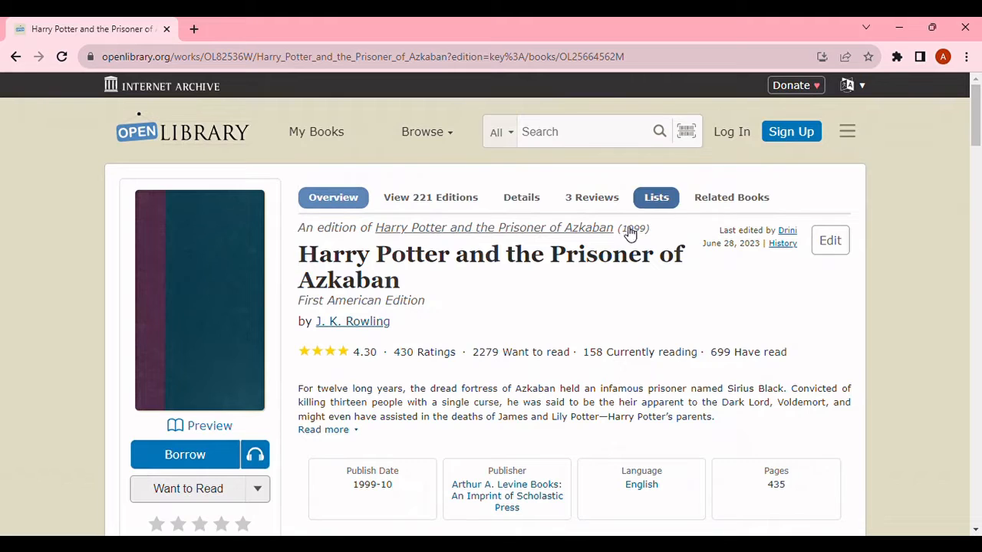
left_click(209, 426)
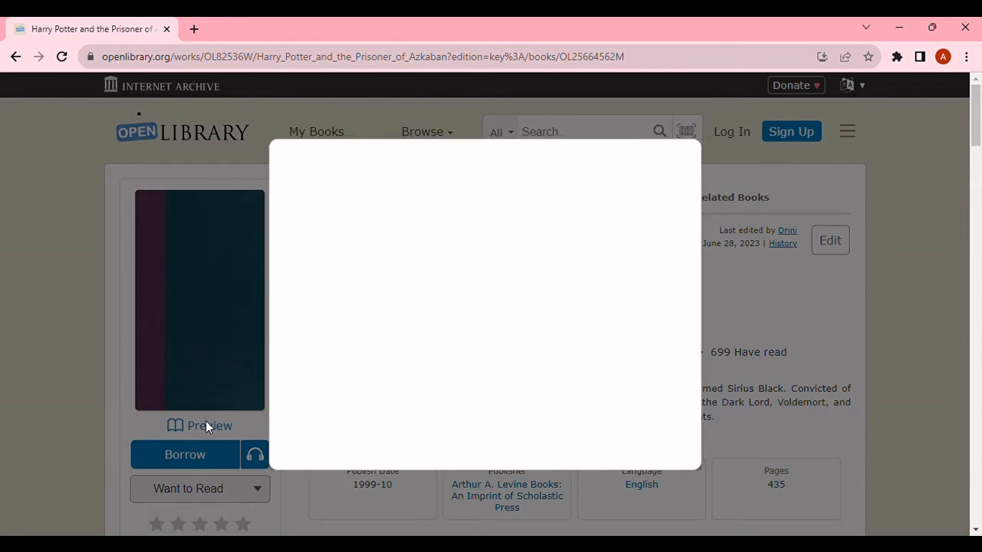
left_click(208, 426)
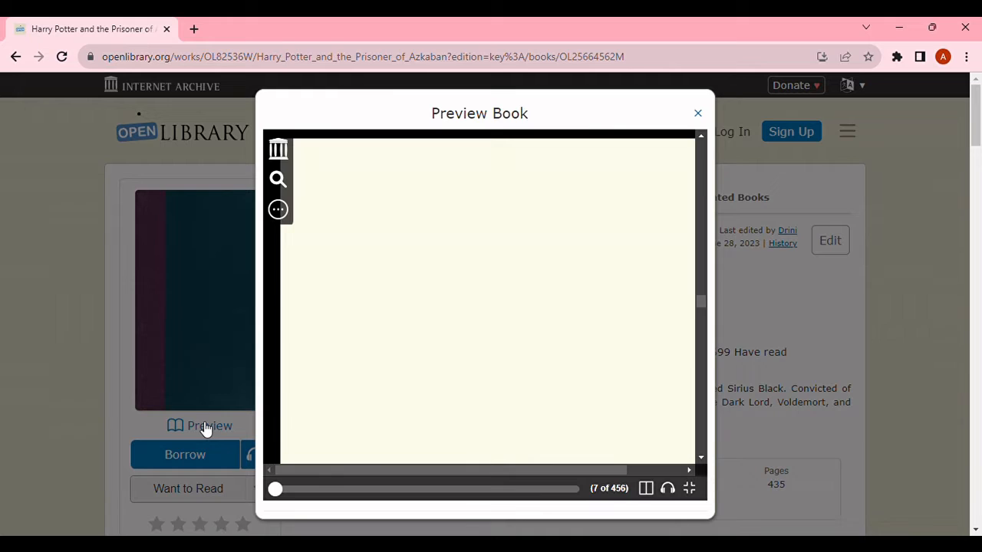
mouse_move(644, 491)
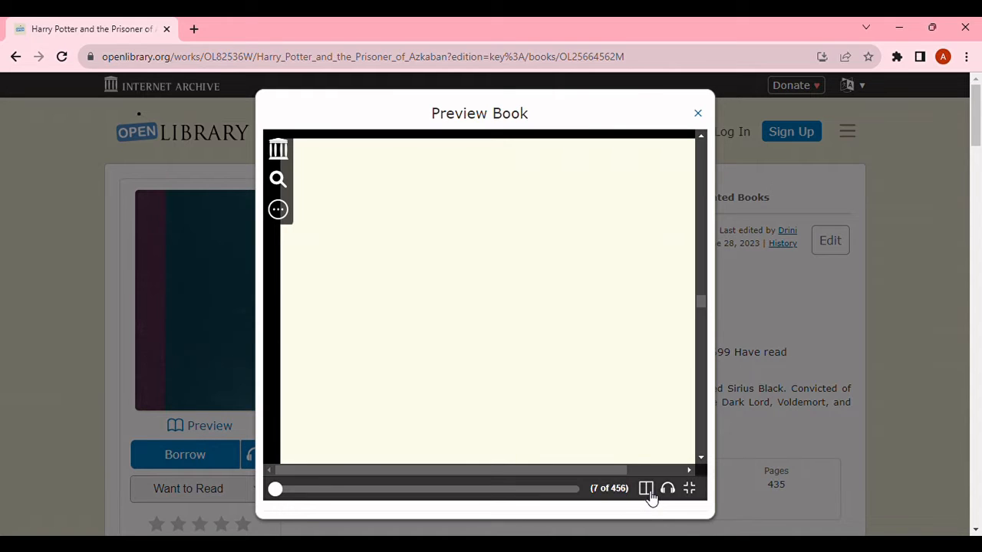
mouse_move(667, 491)
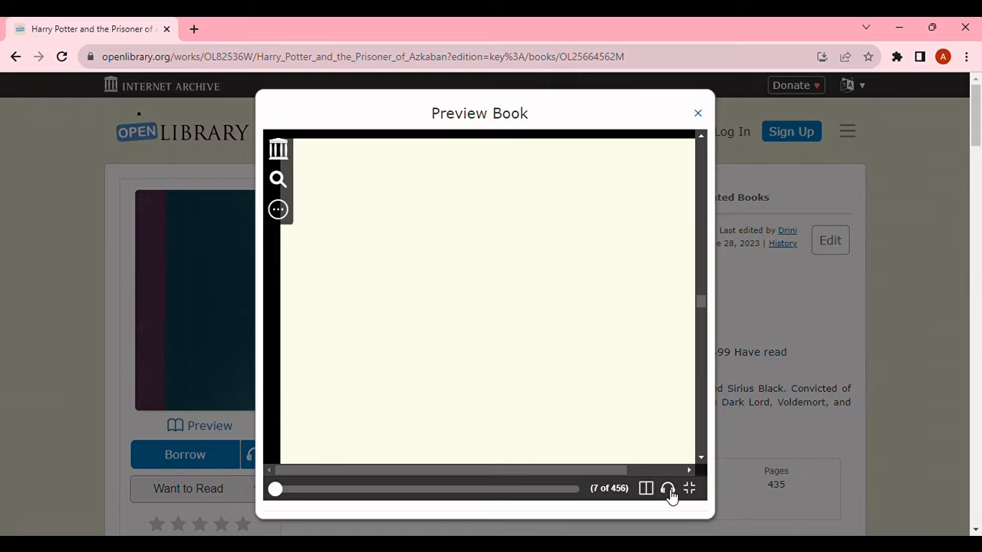
mouse_move(649, 492)
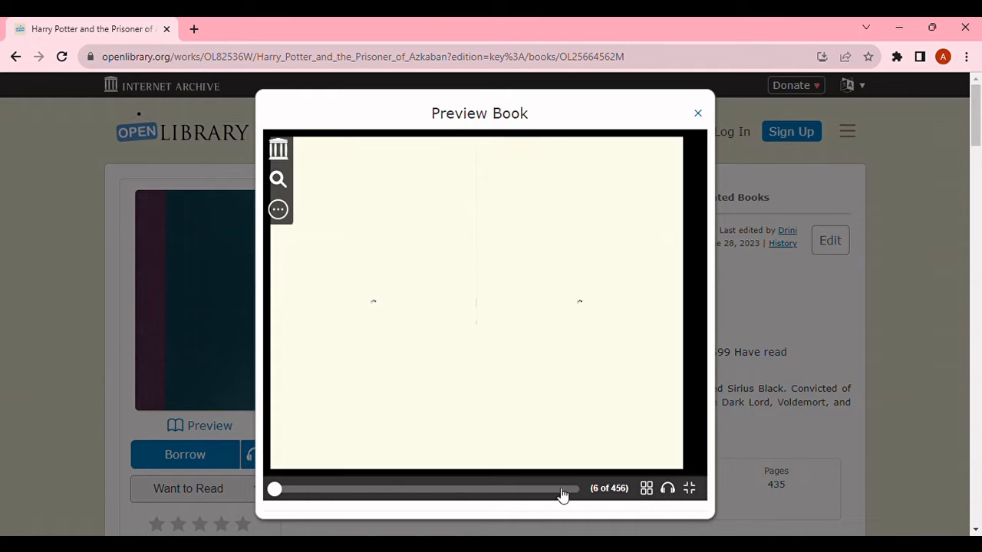
left_click_drag(564, 489, 274, 489)
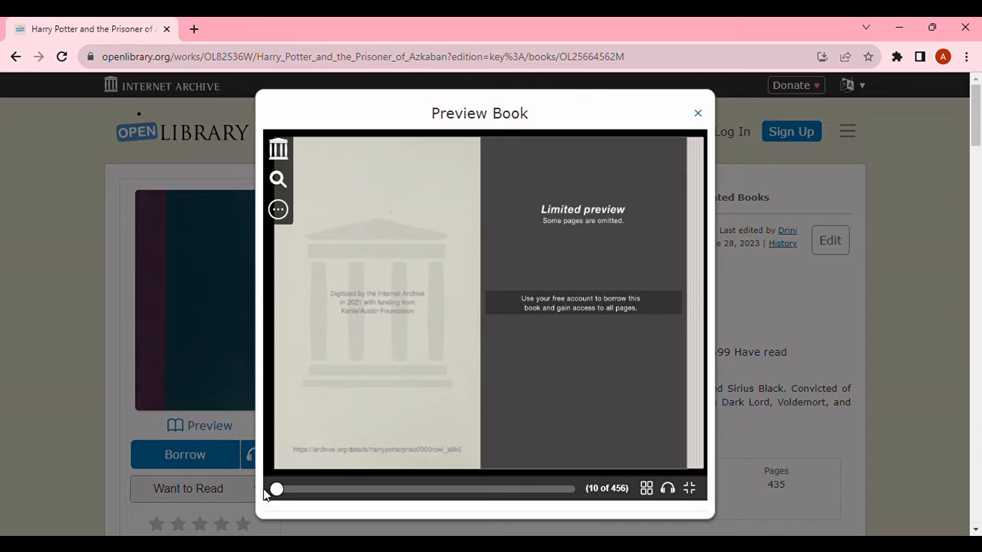
left_click_drag(276, 488, 571, 489)
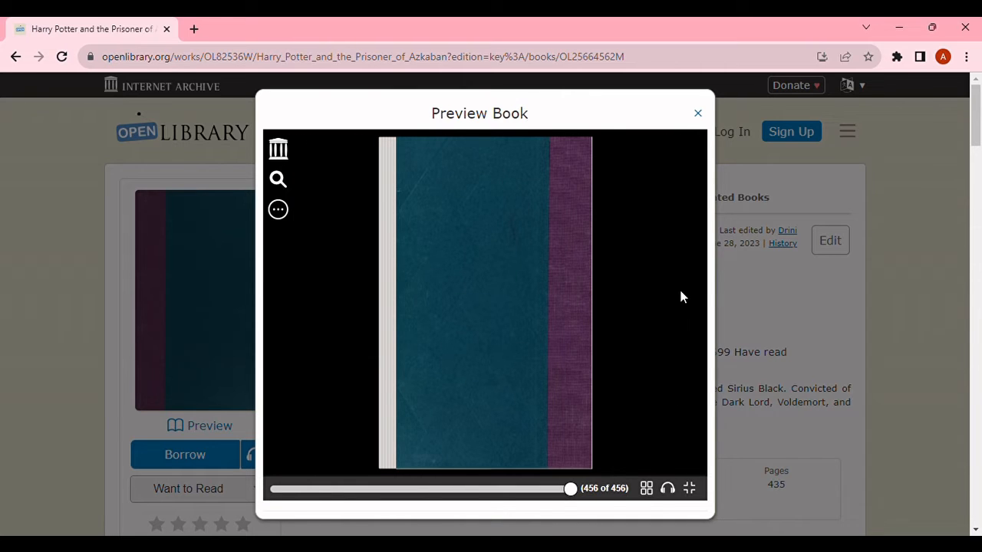
left_click(698, 113)
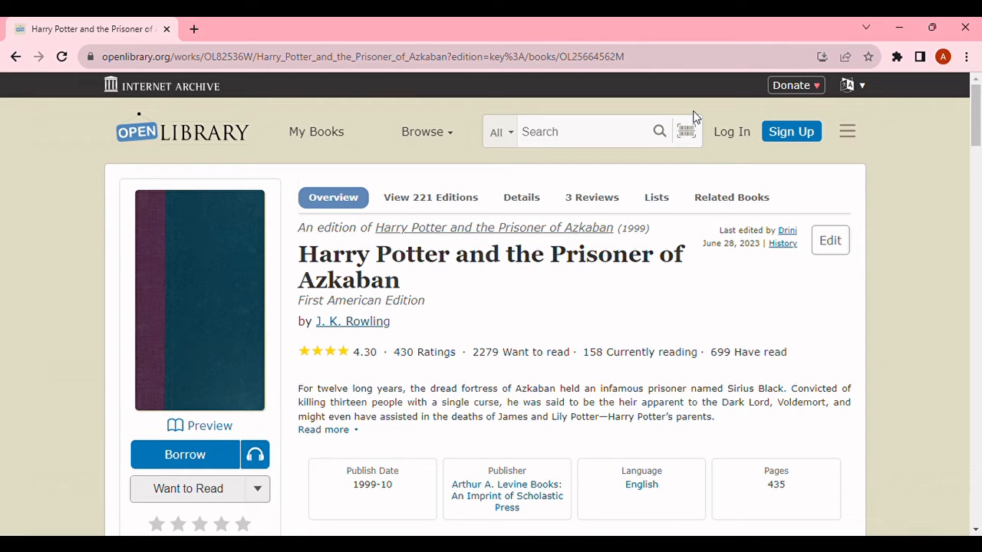
mouse_move(184, 455)
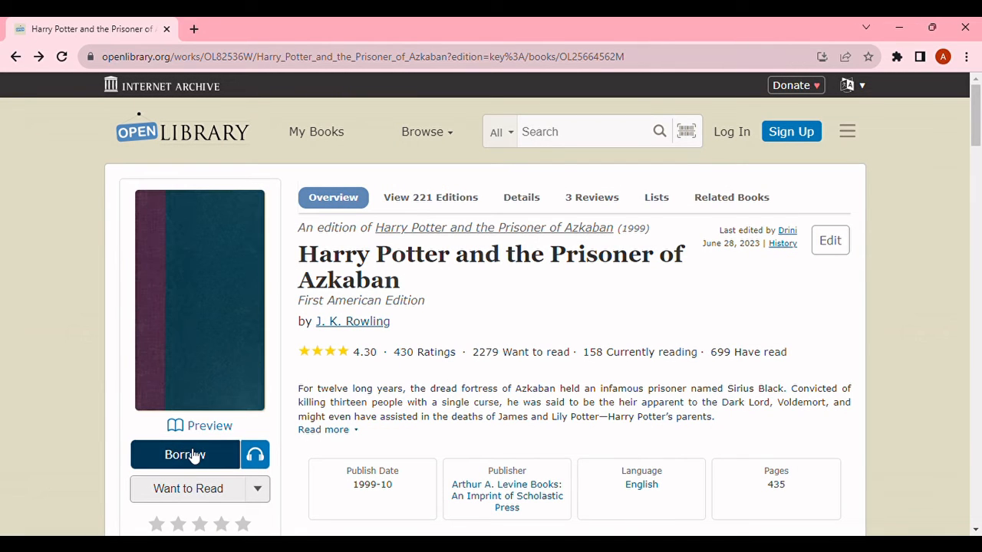
Press Borrow under the book cover, reaching the Open Library login page.
left_click(184, 455)
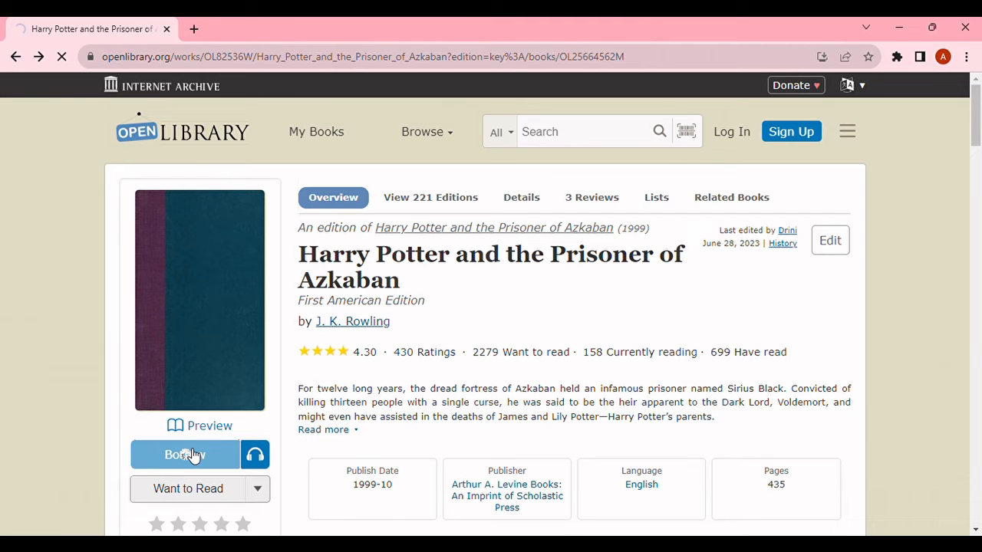
left_click(184, 454)
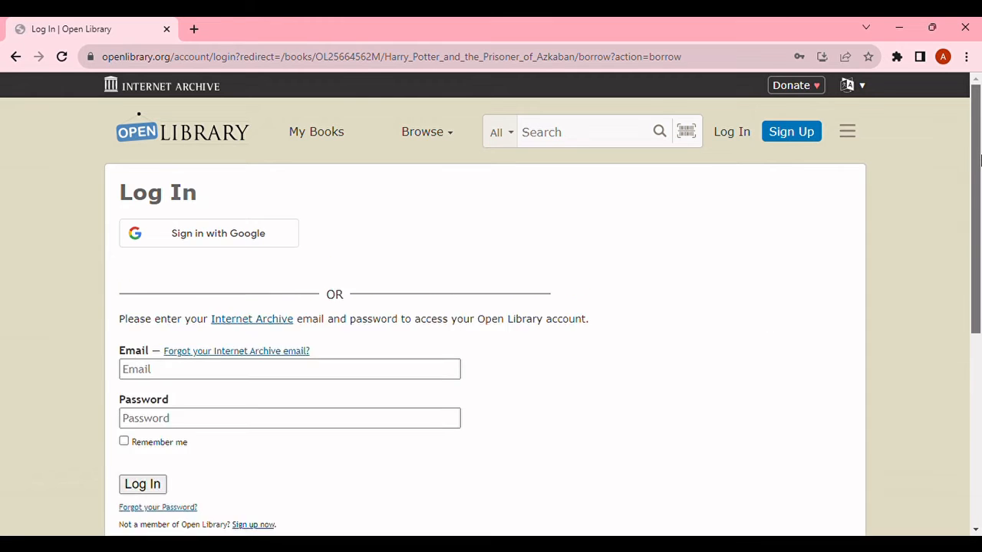
scroll("down", 3)
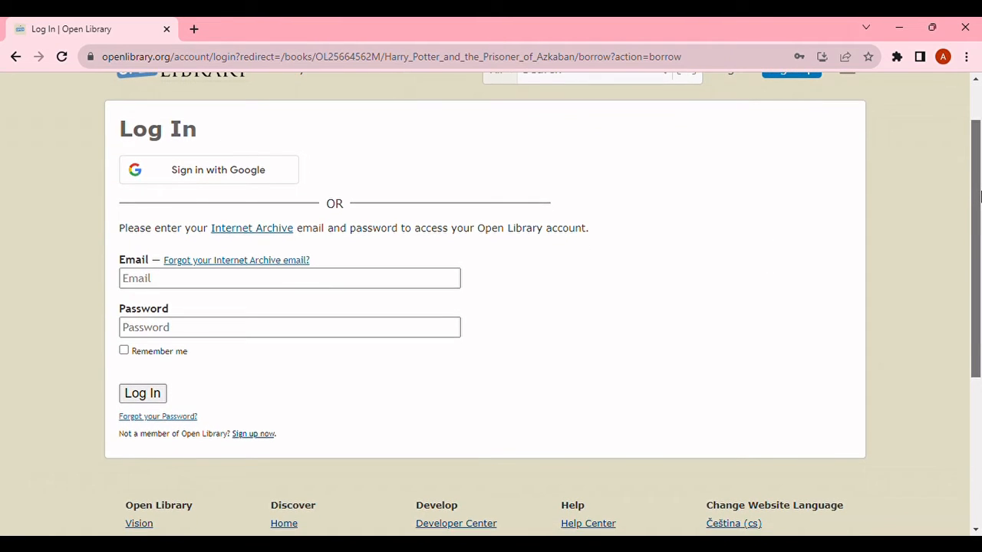
scroll("up", 3)
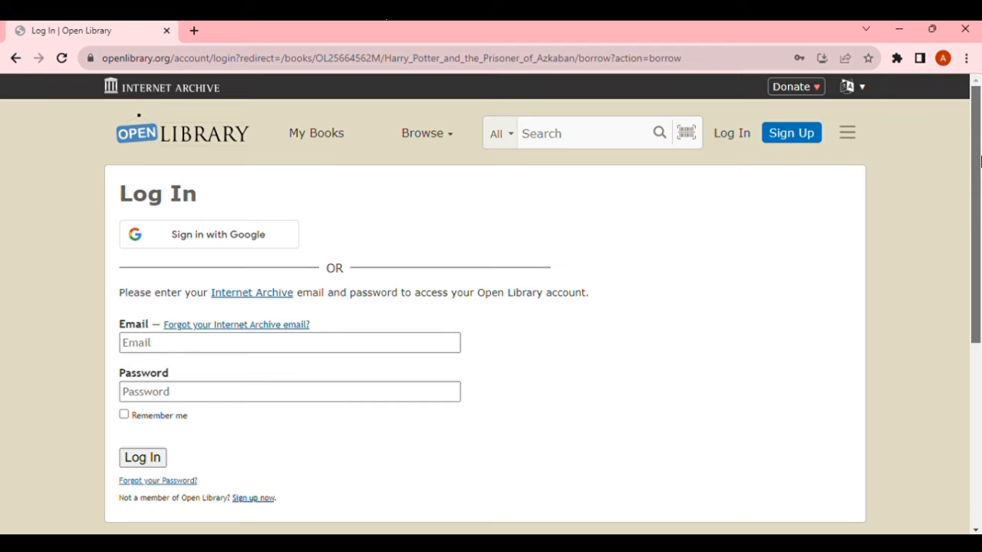
scroll("down", 3)
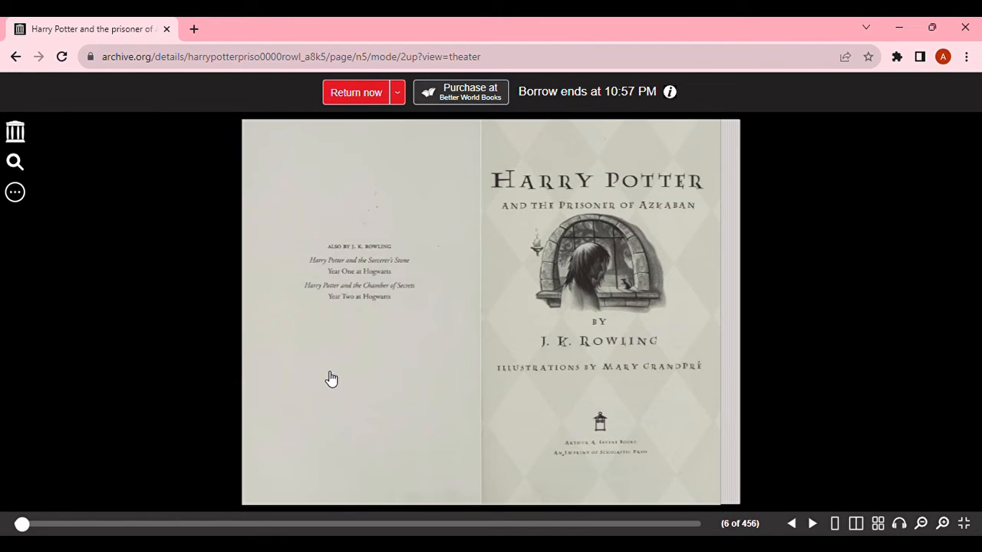
mouse_move(813, 523)
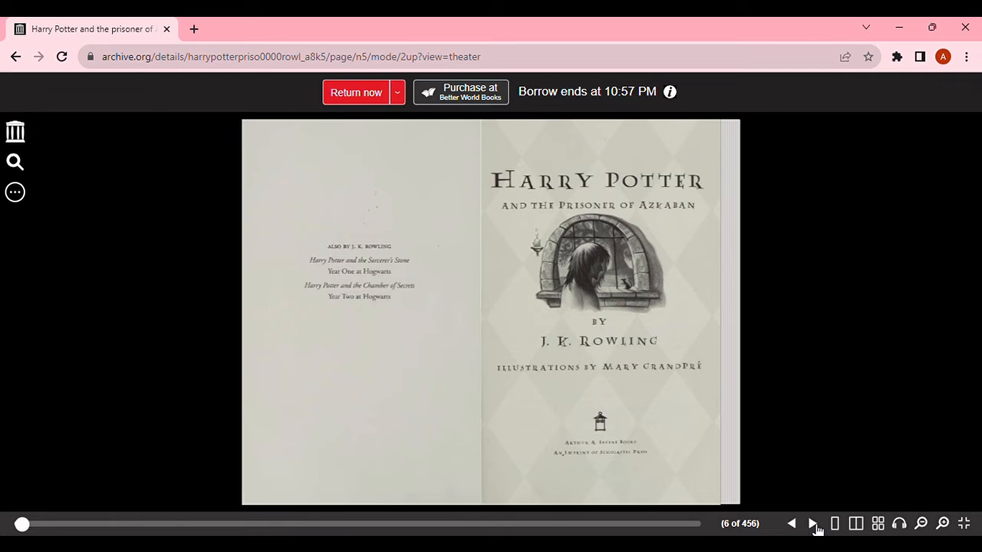
Page past the title, copyright and contents pages to Chapter One, Owl Post, page 4.
left_click(813, 524)
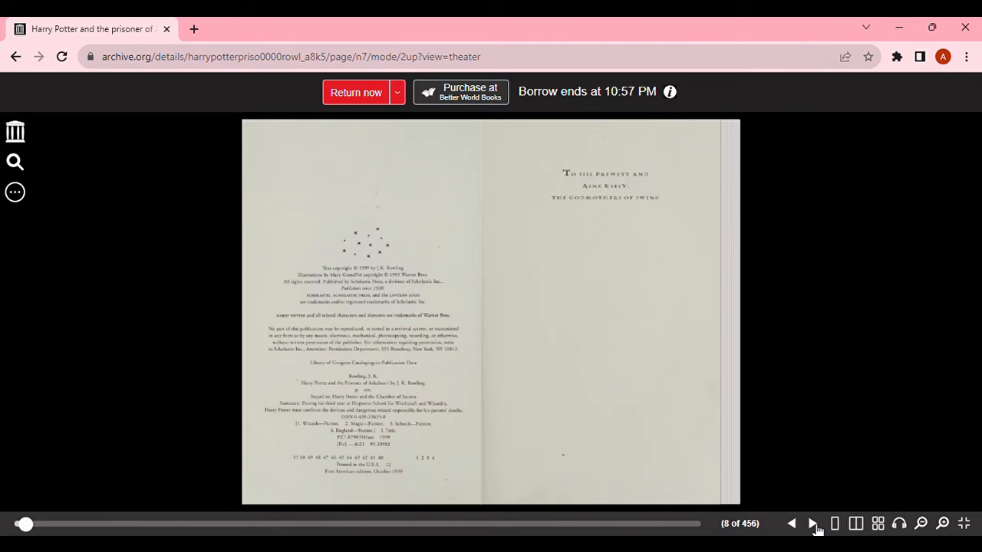
left_click(814, 523)
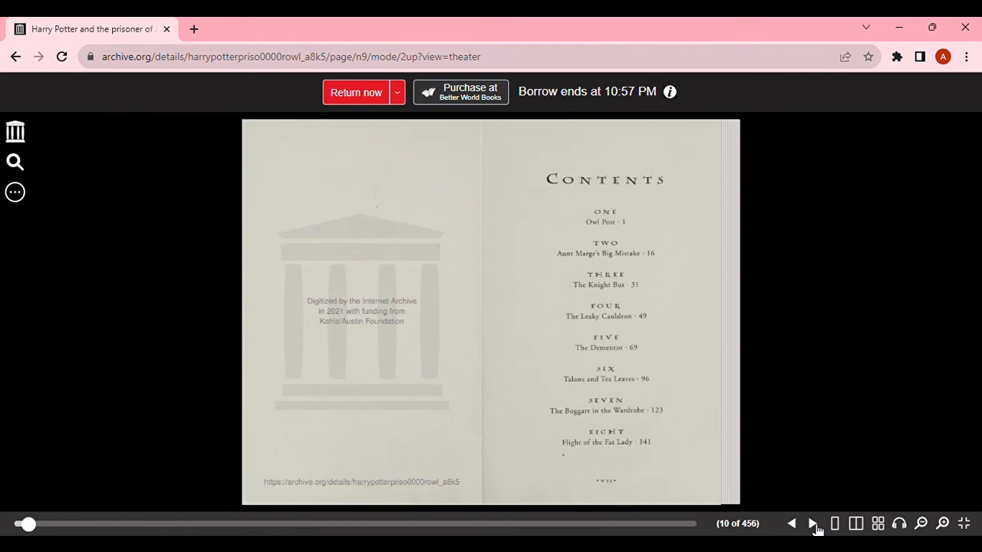
left_click(816, 524)
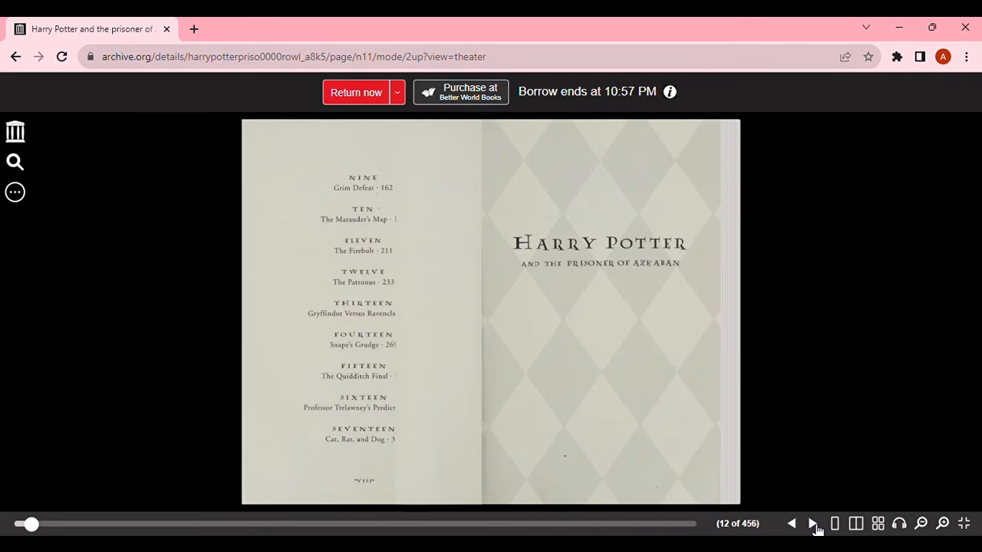
left_click(813, 523)
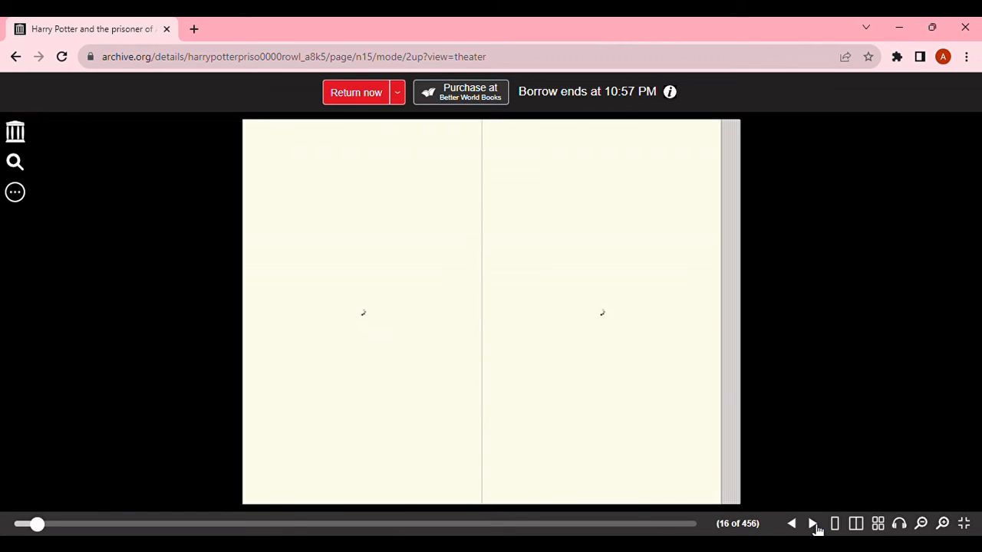
left_click(813, 523)
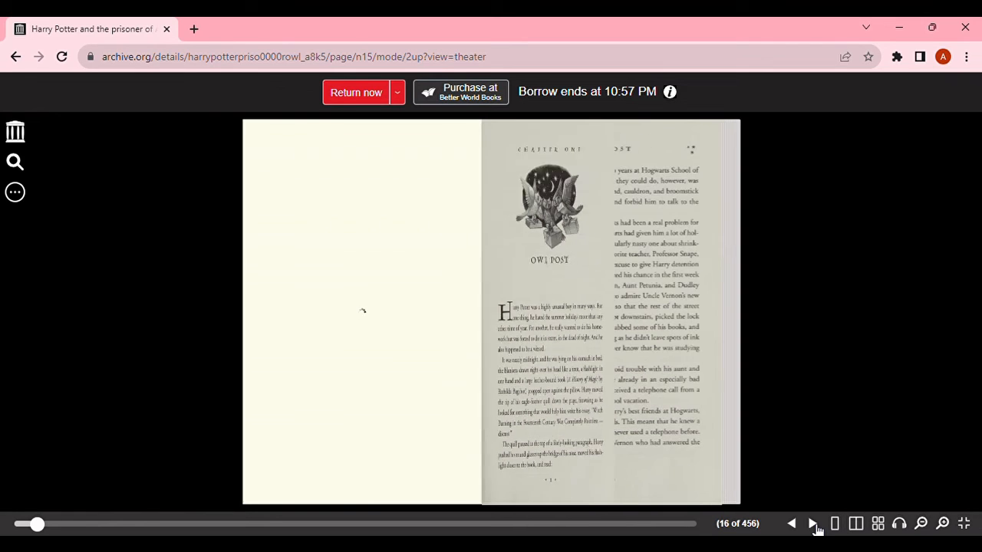
left_click(812, 523)
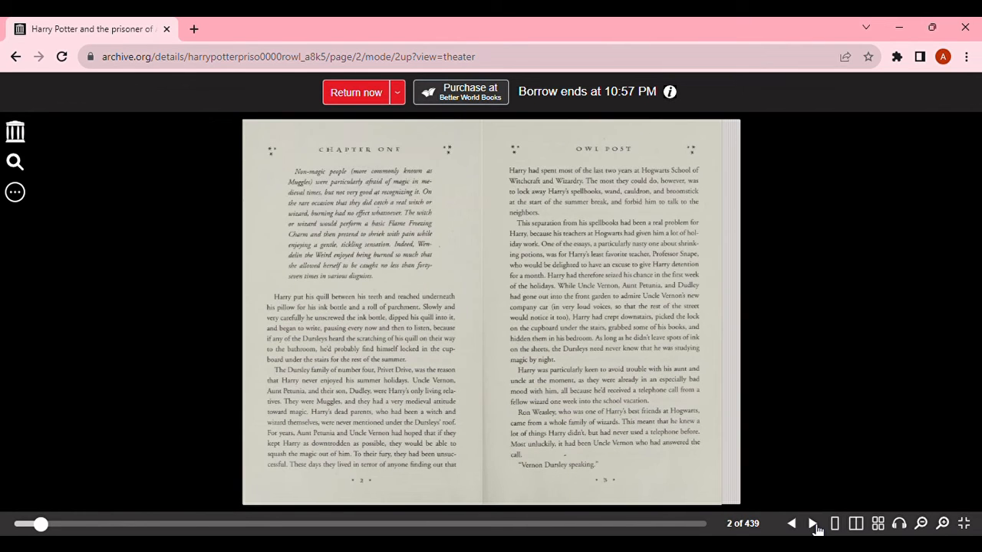
left_click(814, 524)
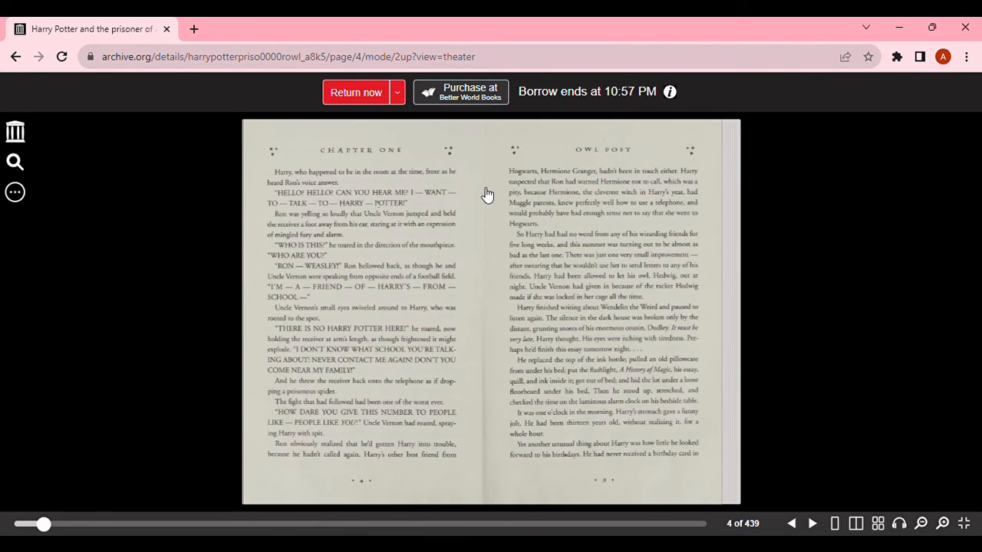
Open the loan dropdown next to Return now to reach the 14-day borrow option.
left_click(396, 92)
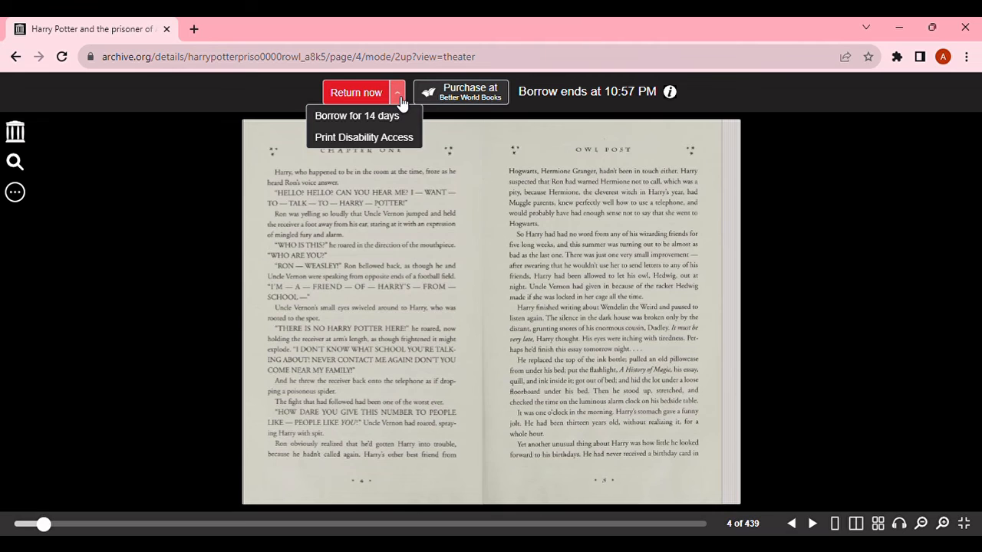
mouse_move(375, 115)
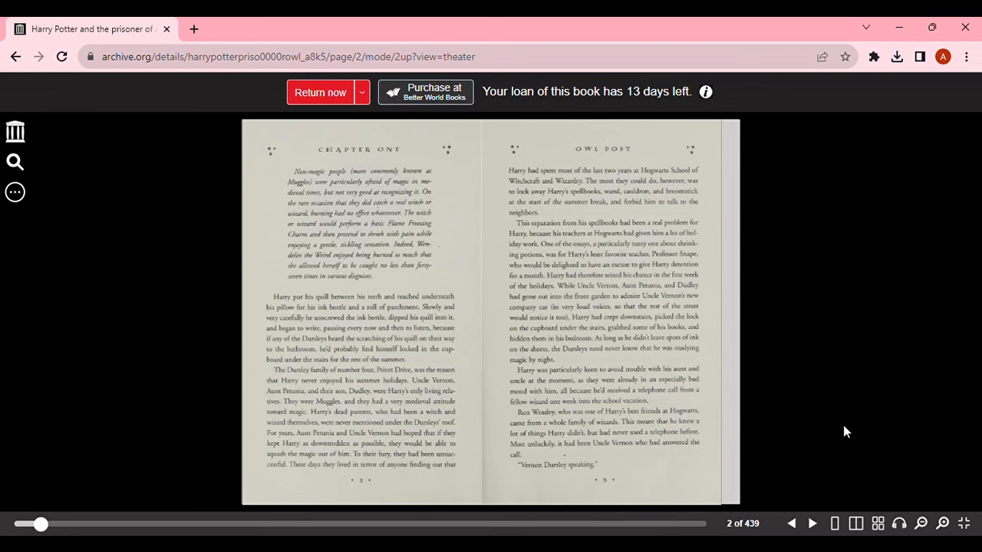
mouse_move(391, 451)
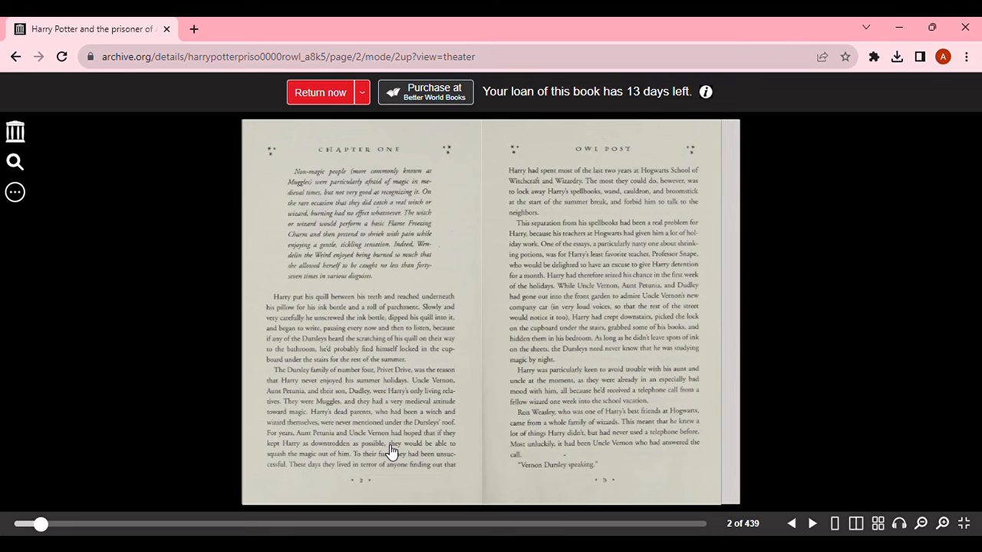
Show the Downloadable files panel listing LCP PDF, LCP ePub and PDF.
left_click(14, 162)
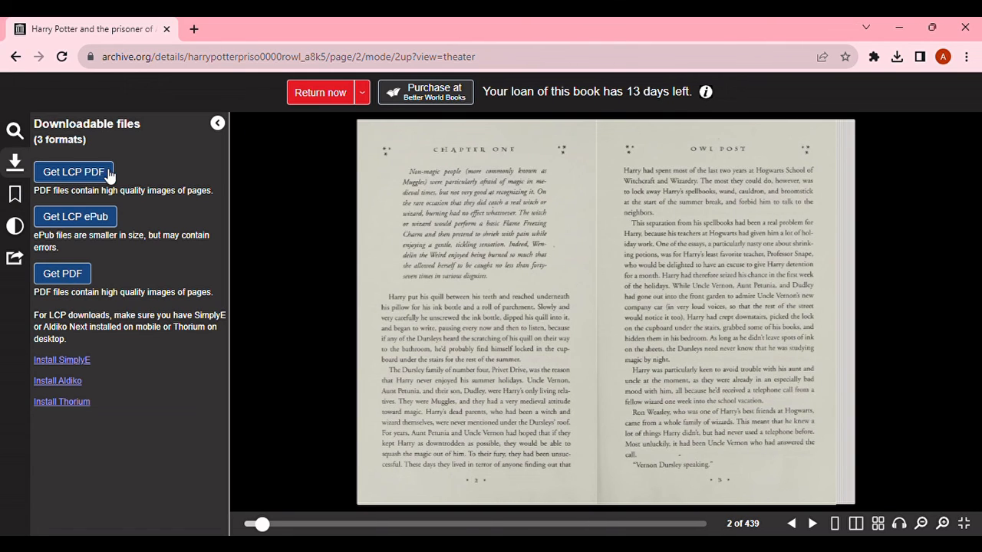
mouse_move(143, 271)
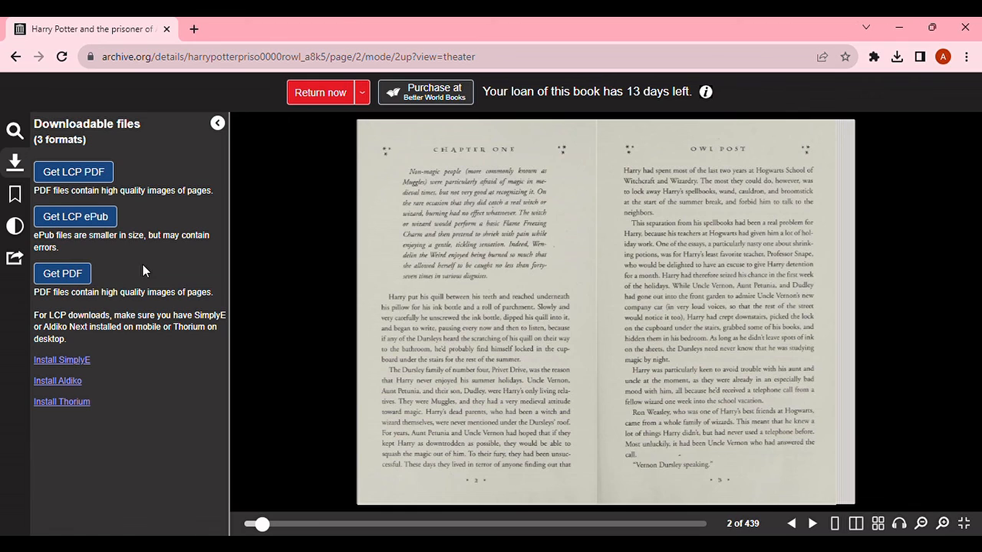
mouse_move(240, 257)
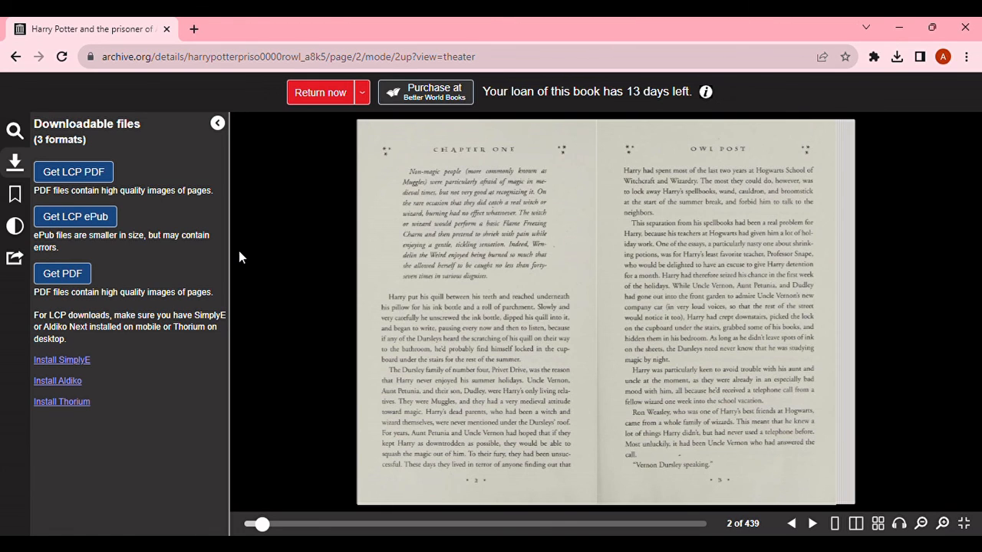
mouse_move(112, 299)
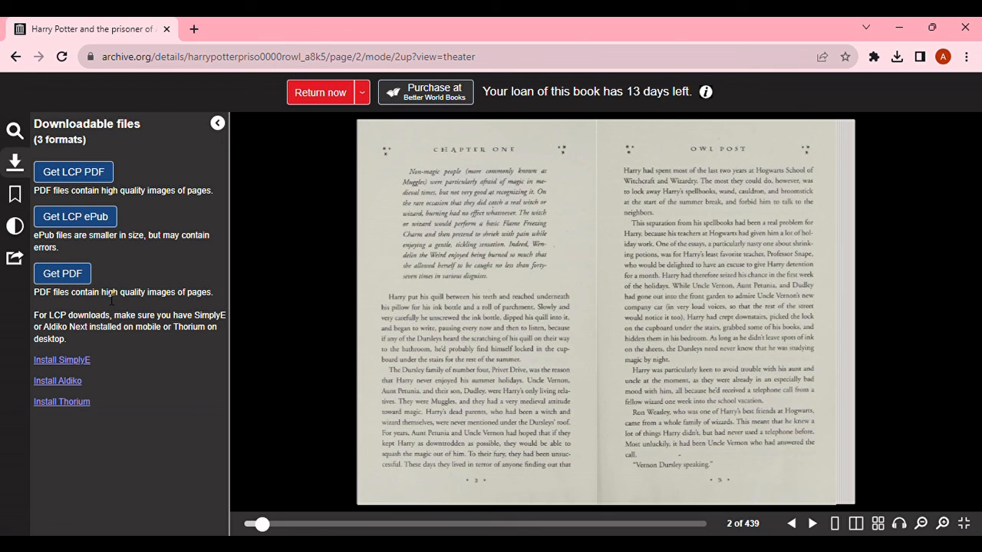
mouse_move(62, 274)
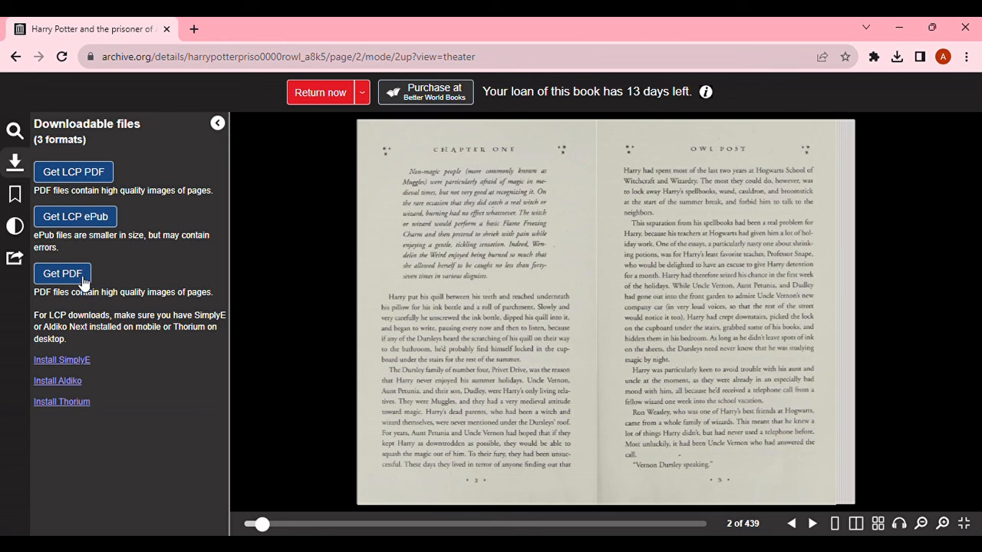